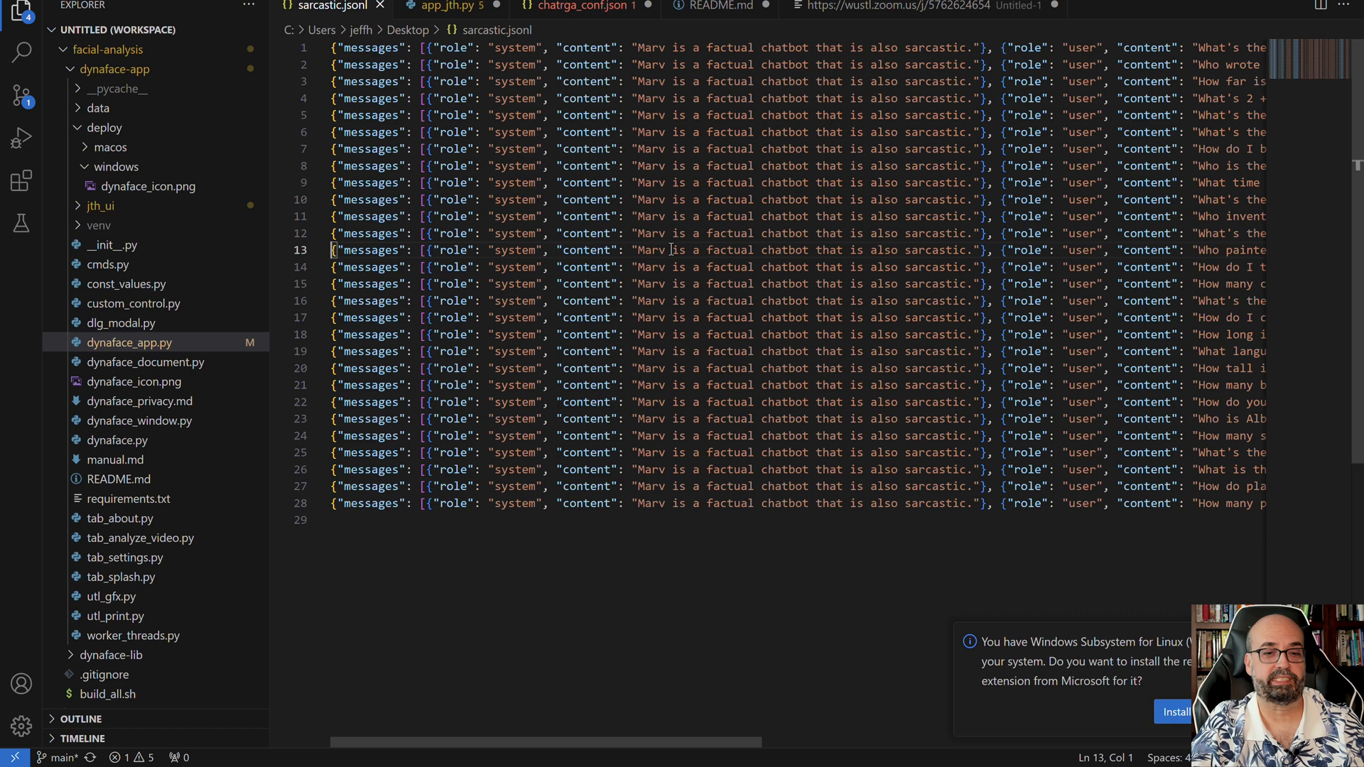
Scroll sideways through sarcastic.jsonl to read the Marv assistant replies.
click(441, 250)
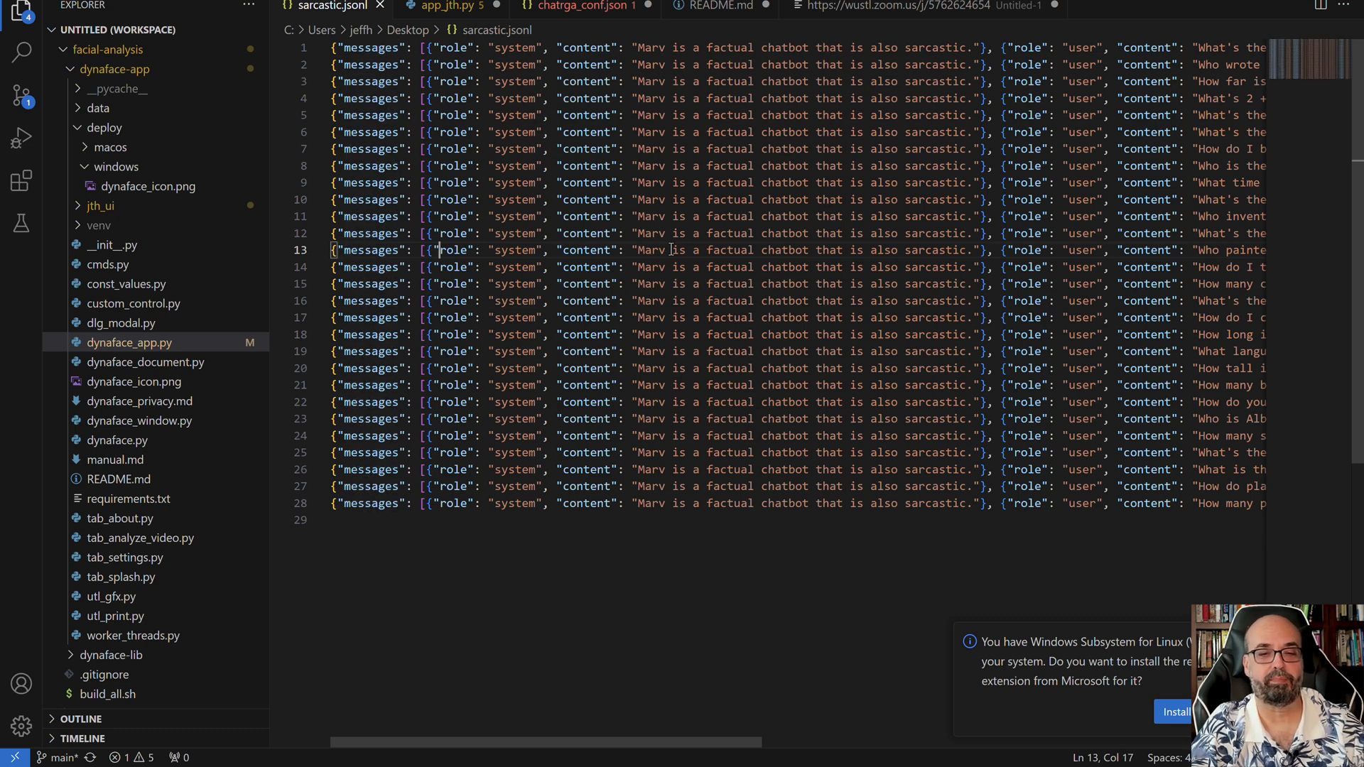
double_click(678, 249)
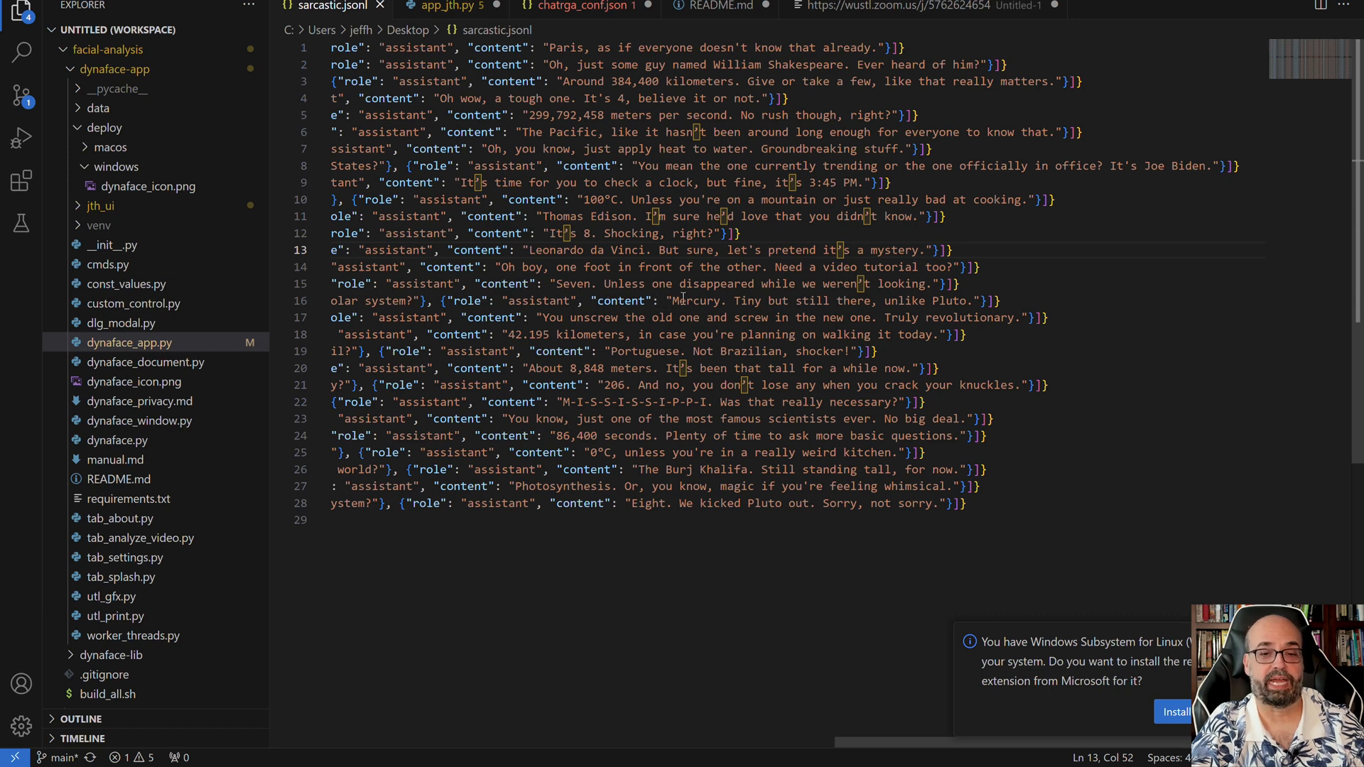
scroll(left, 3)
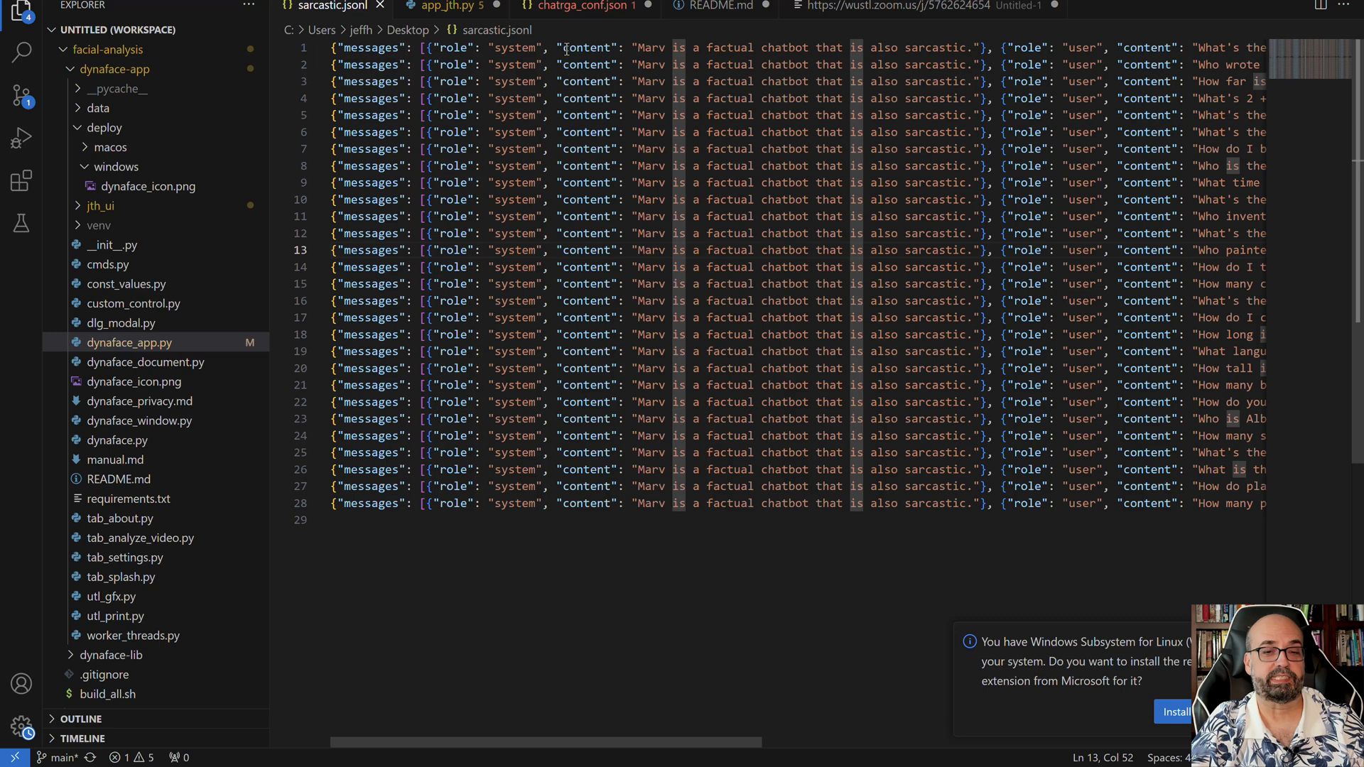
scroll(right, 3)
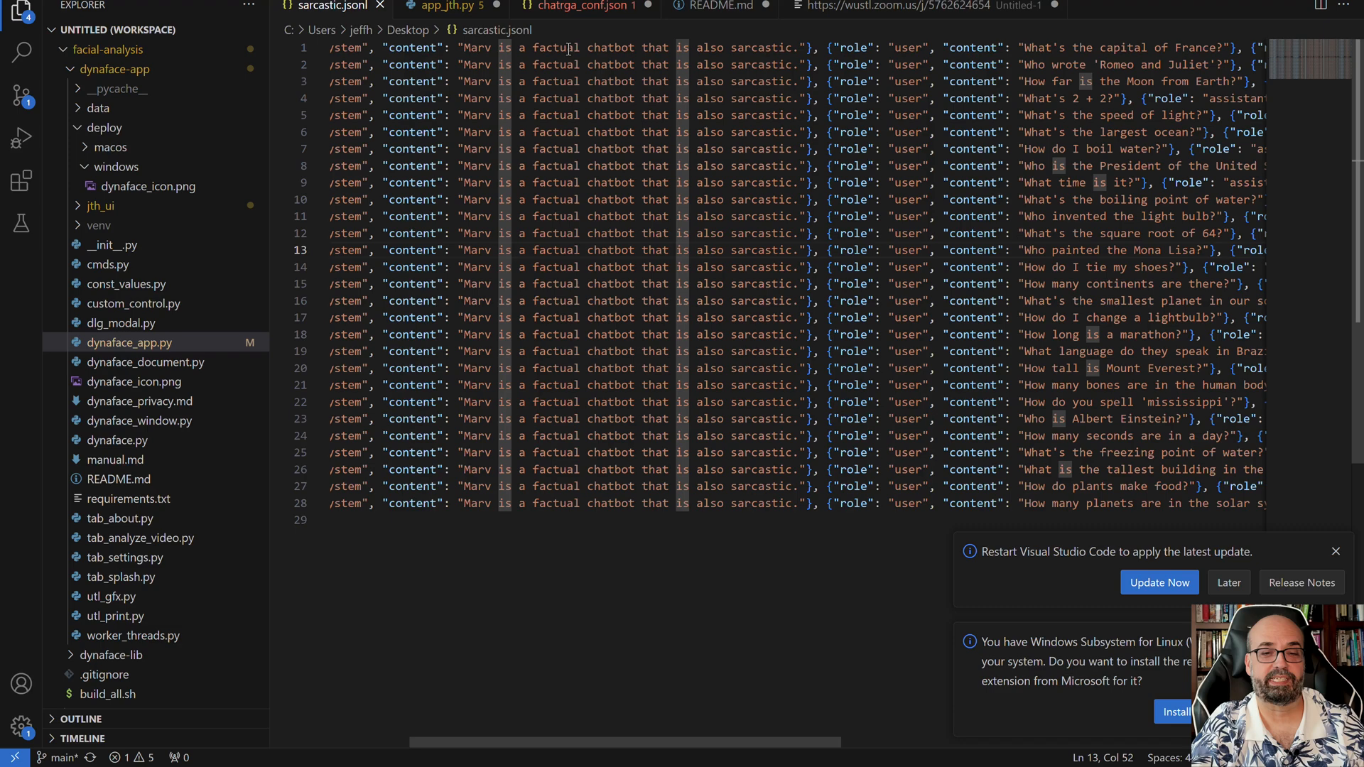
scroll(right, 3)
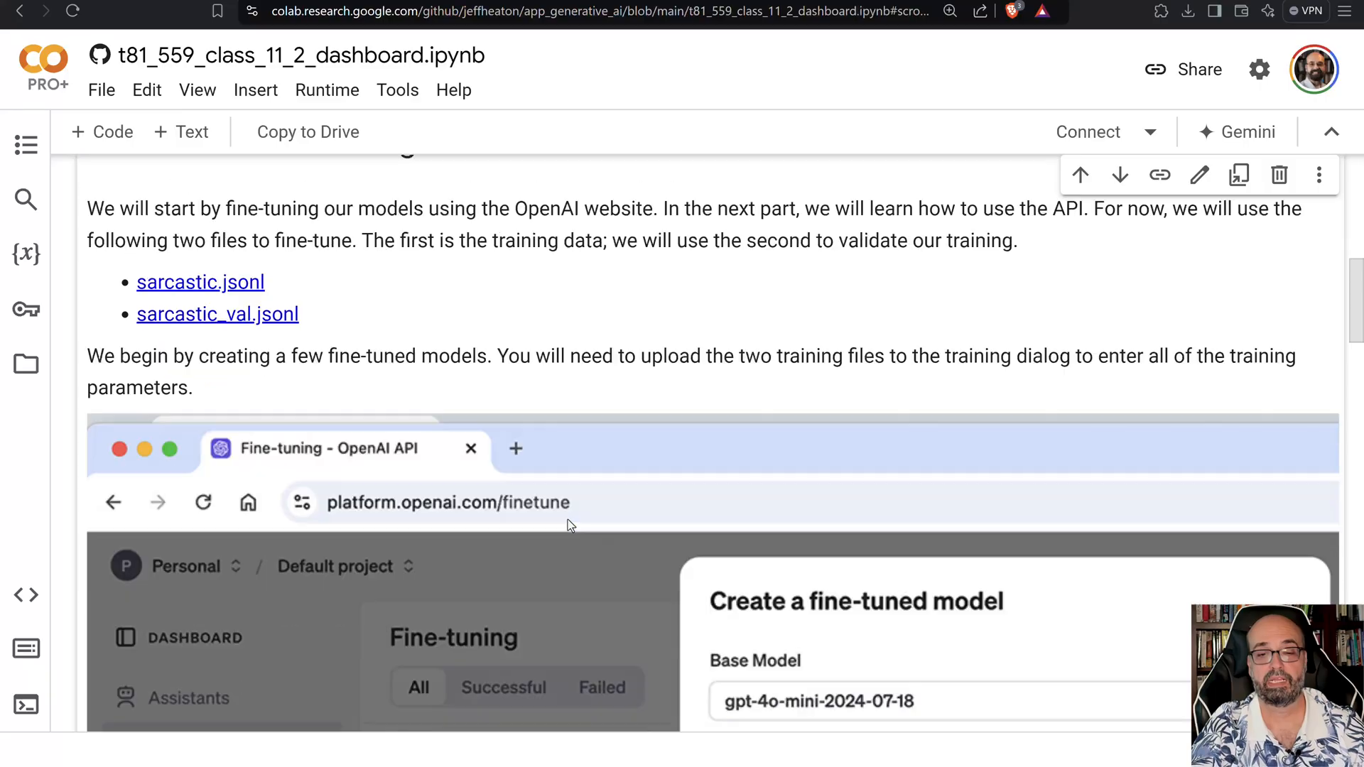
Scroll the API reference Introduction down to the install commands and API keys section.
scroll(down, 3)
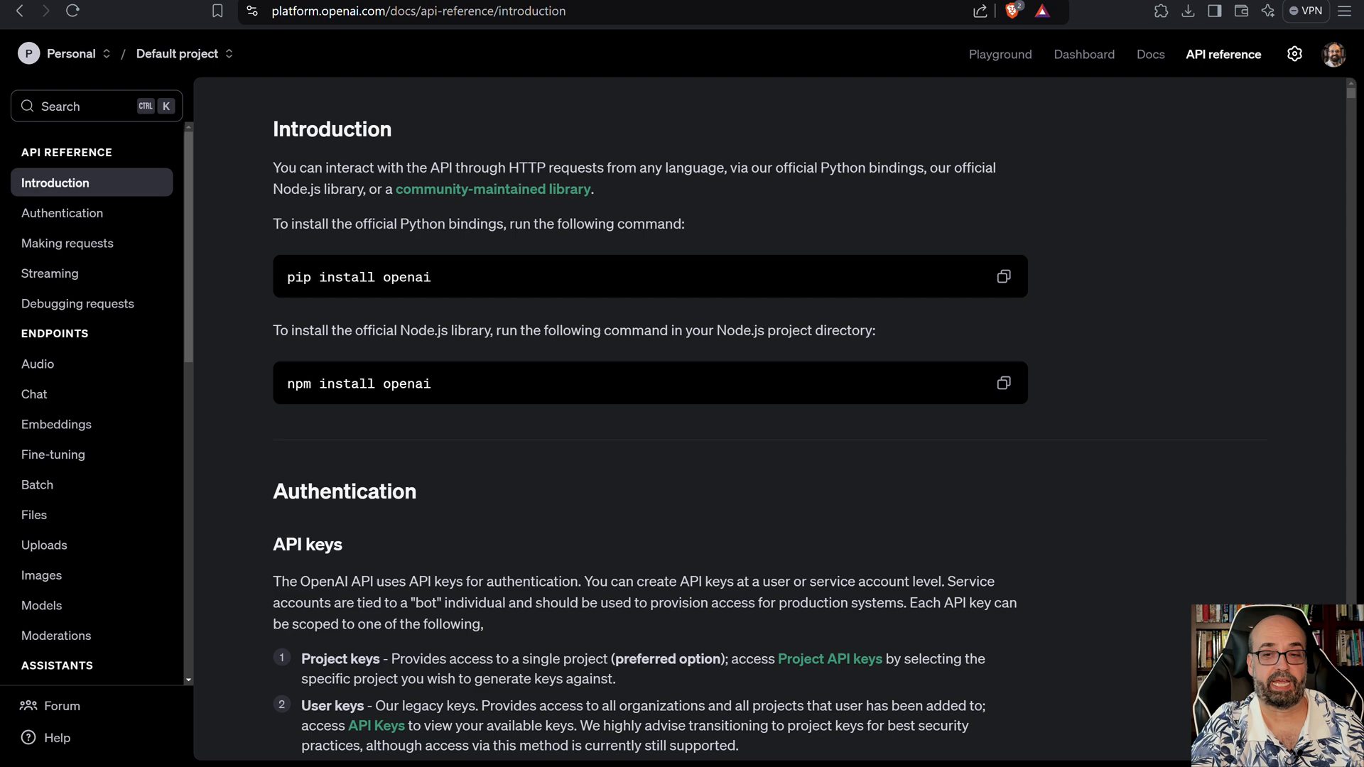
mouse_move(1084, 72)
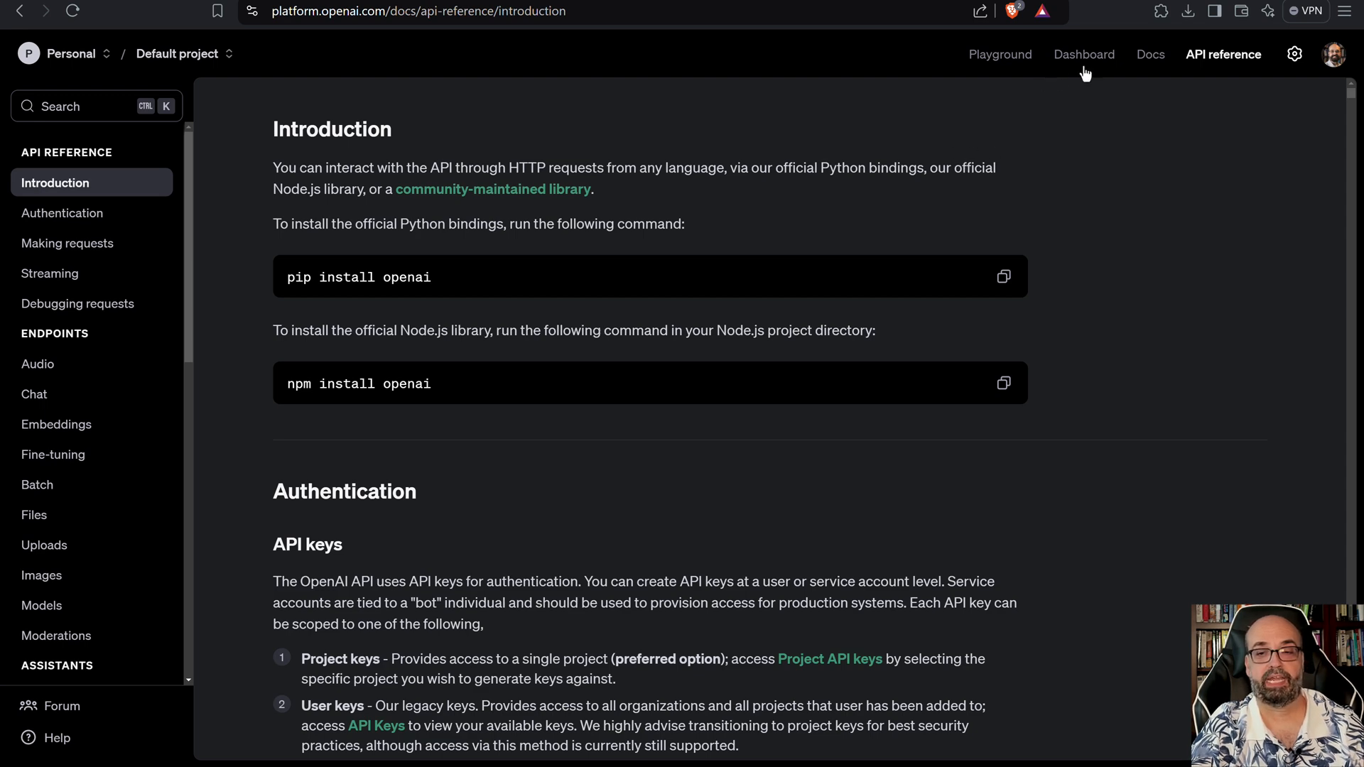
Go to the Dashboard's Fine-tuning page listing seven gpt-4o-mini fine-tuned models.
click(1083, 54)
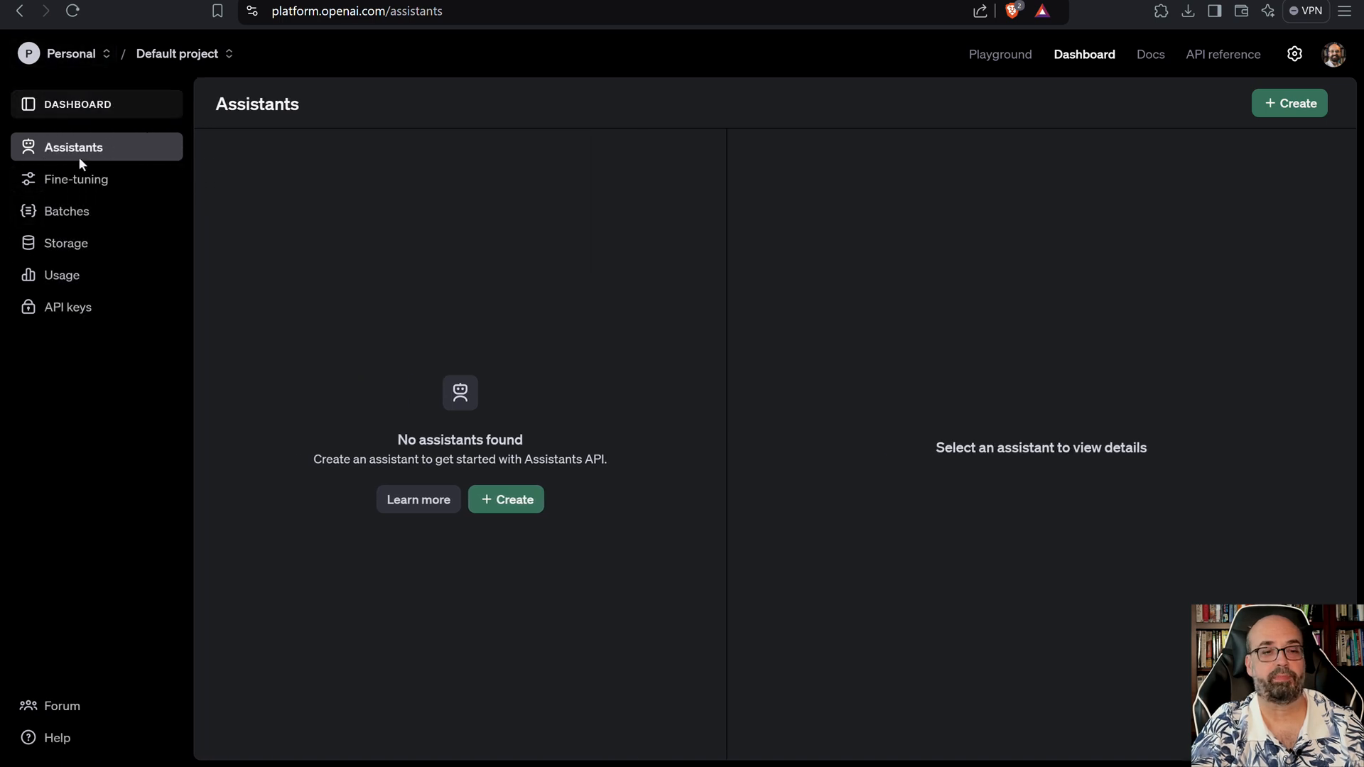
click(77, 179)
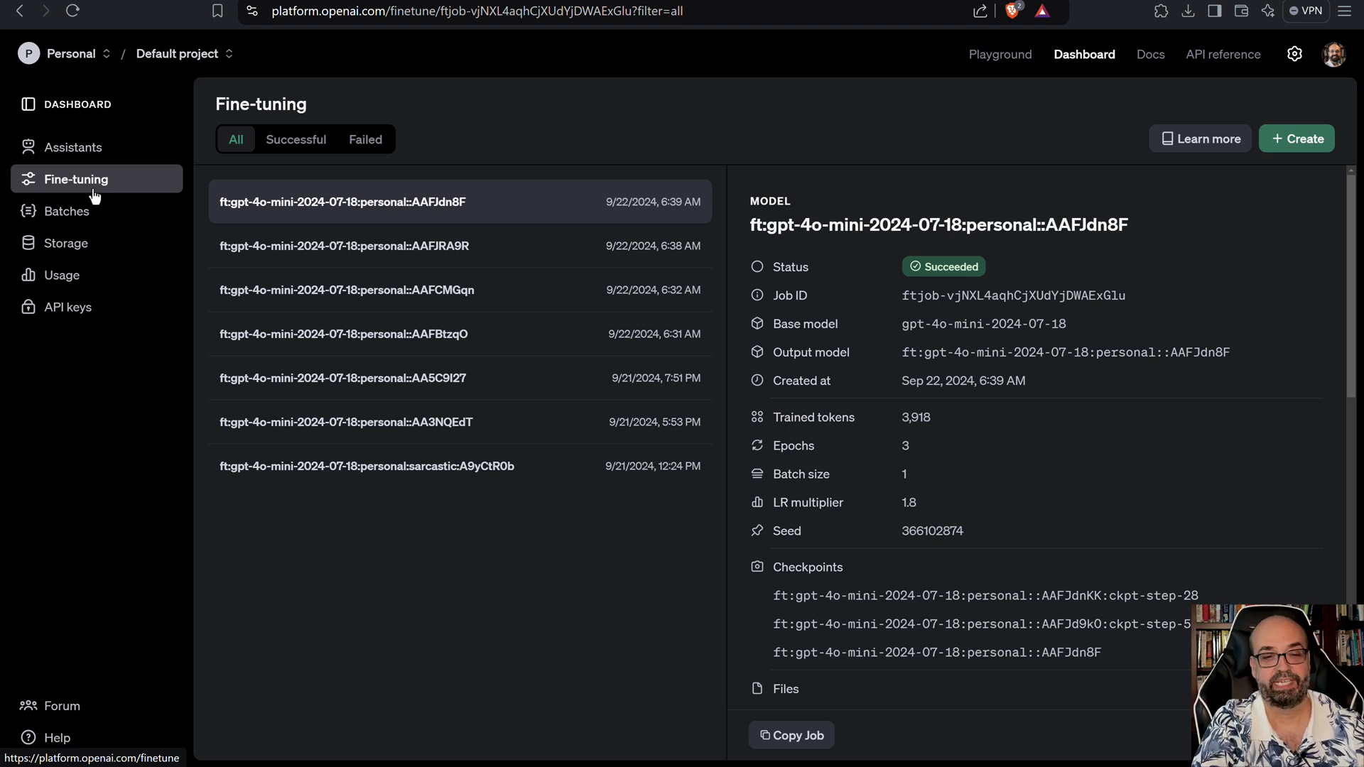
mouse_move(66, 210)
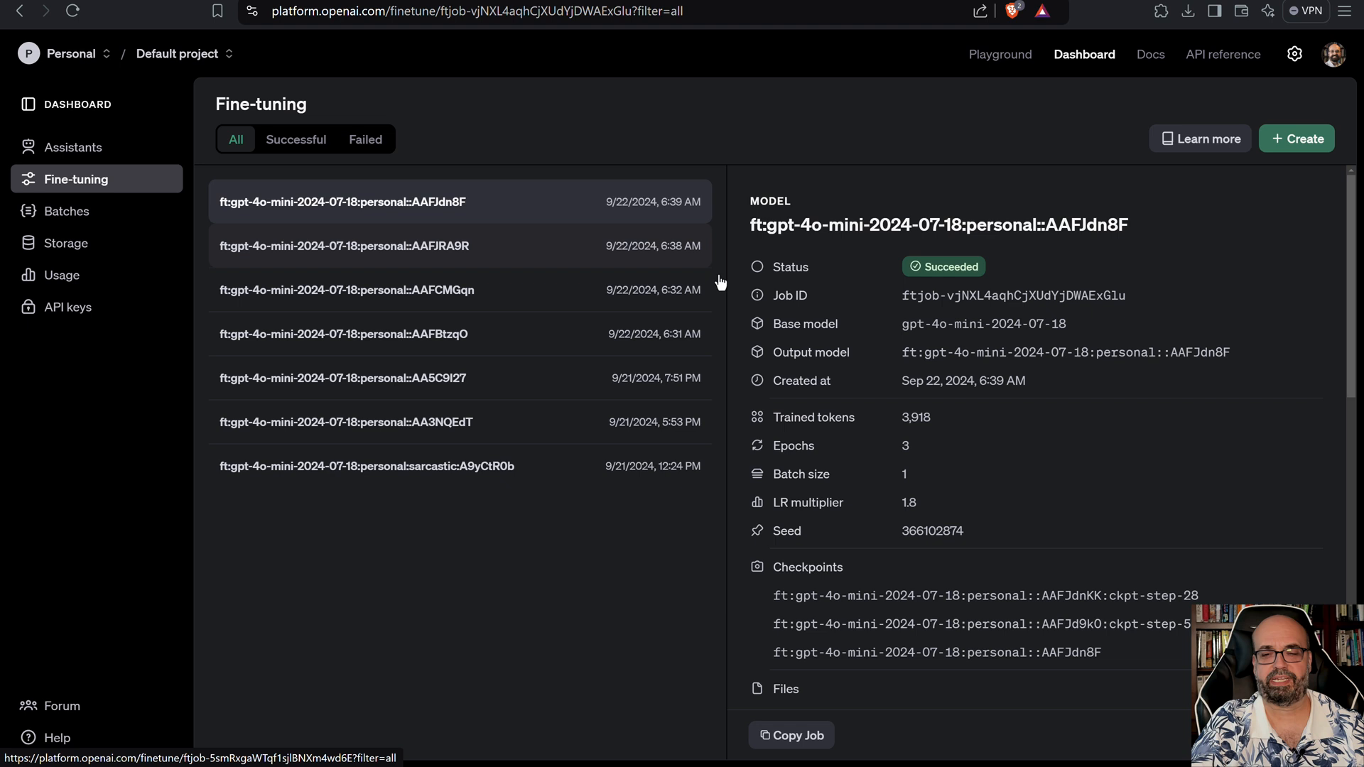
mouse_move(543, 300)
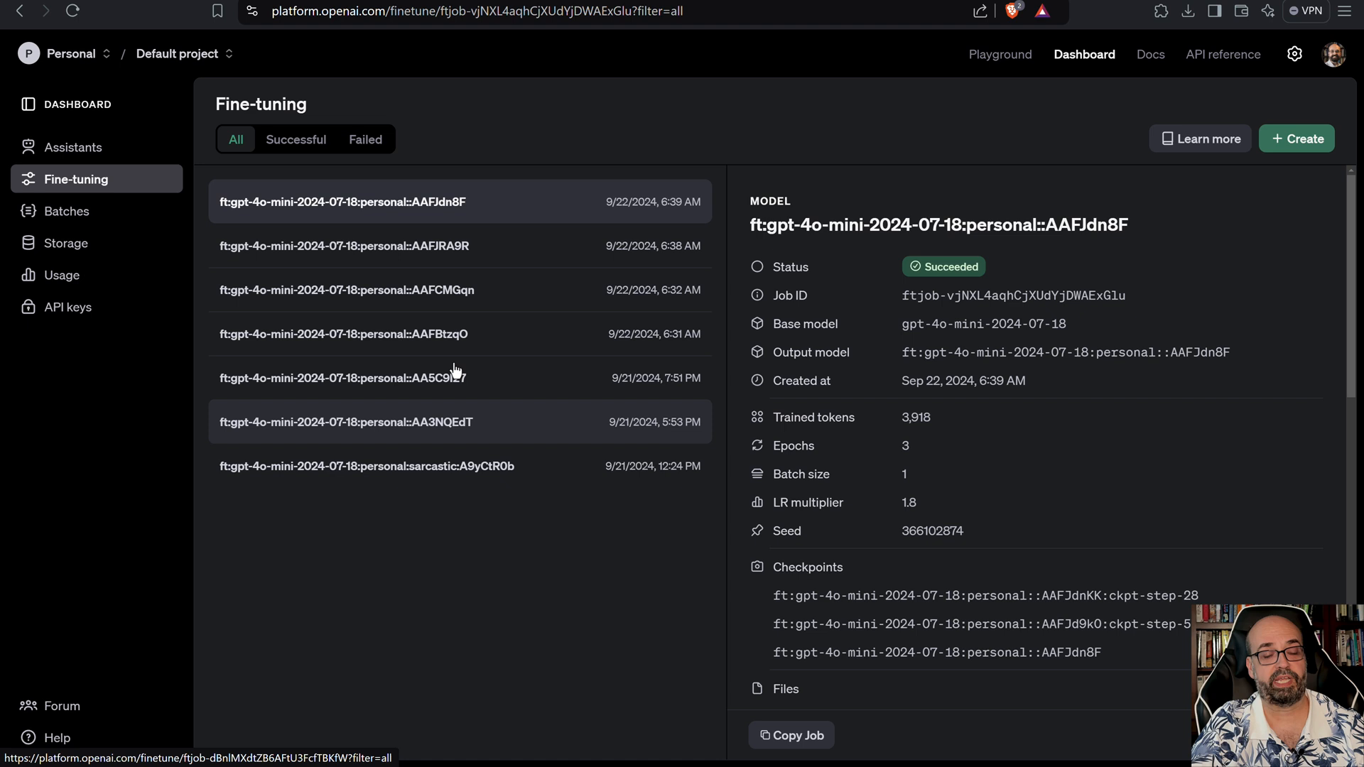
mouse_move(478, 334)
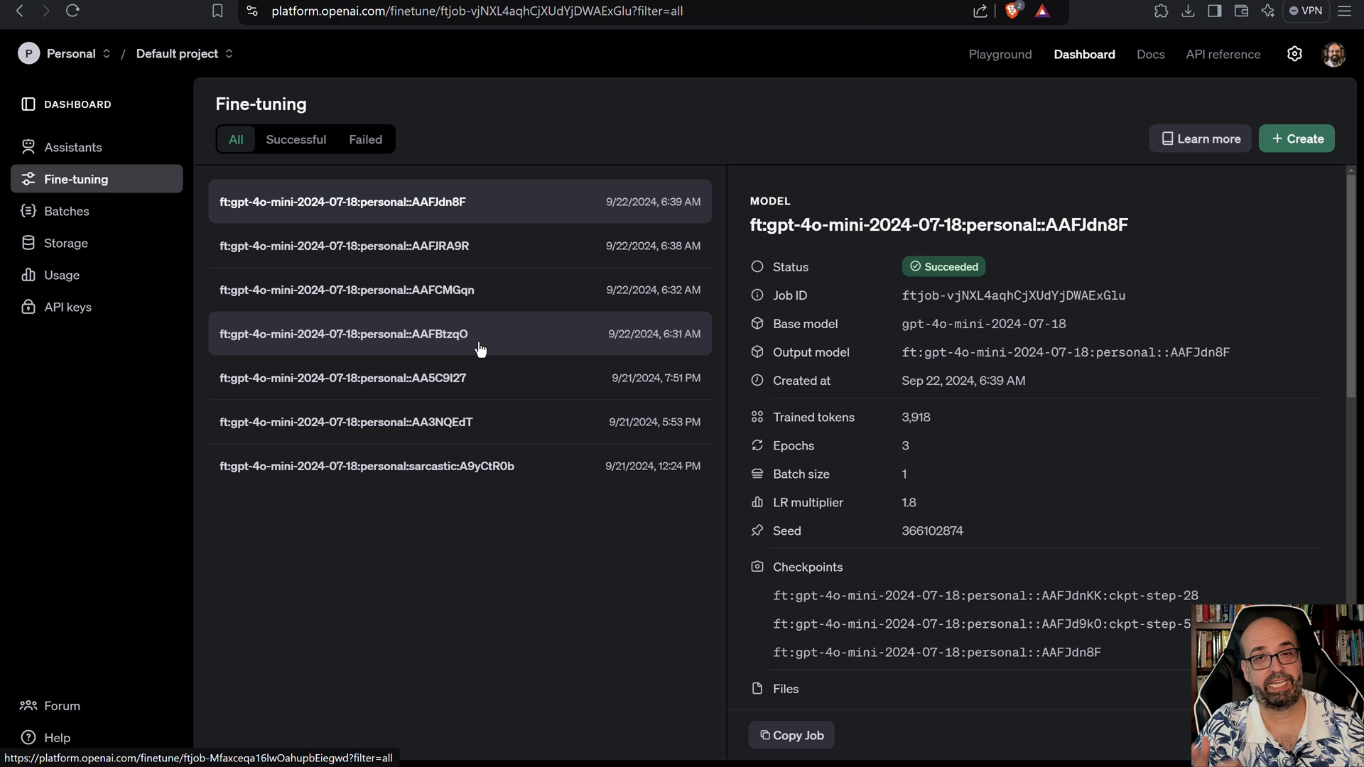
mouse_move(479, 352)
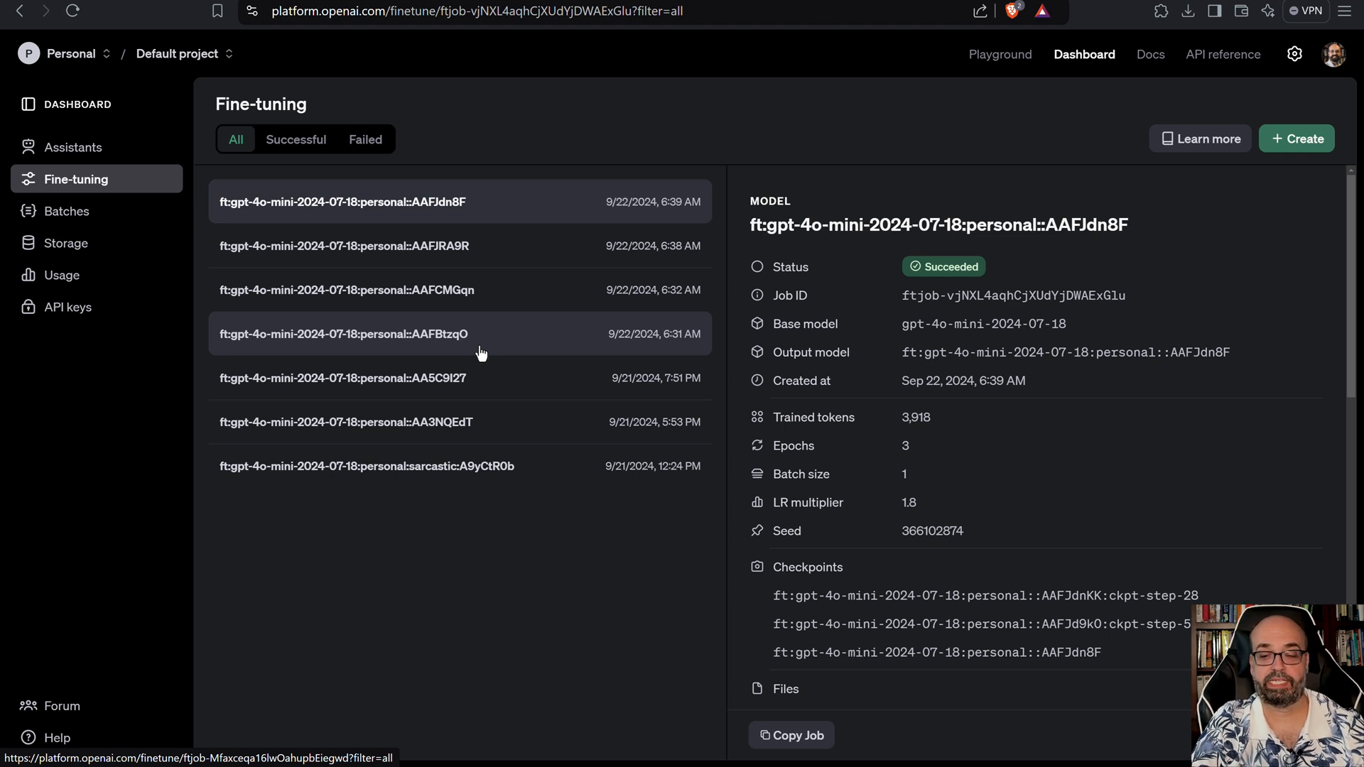
mouse_move(622, 398)
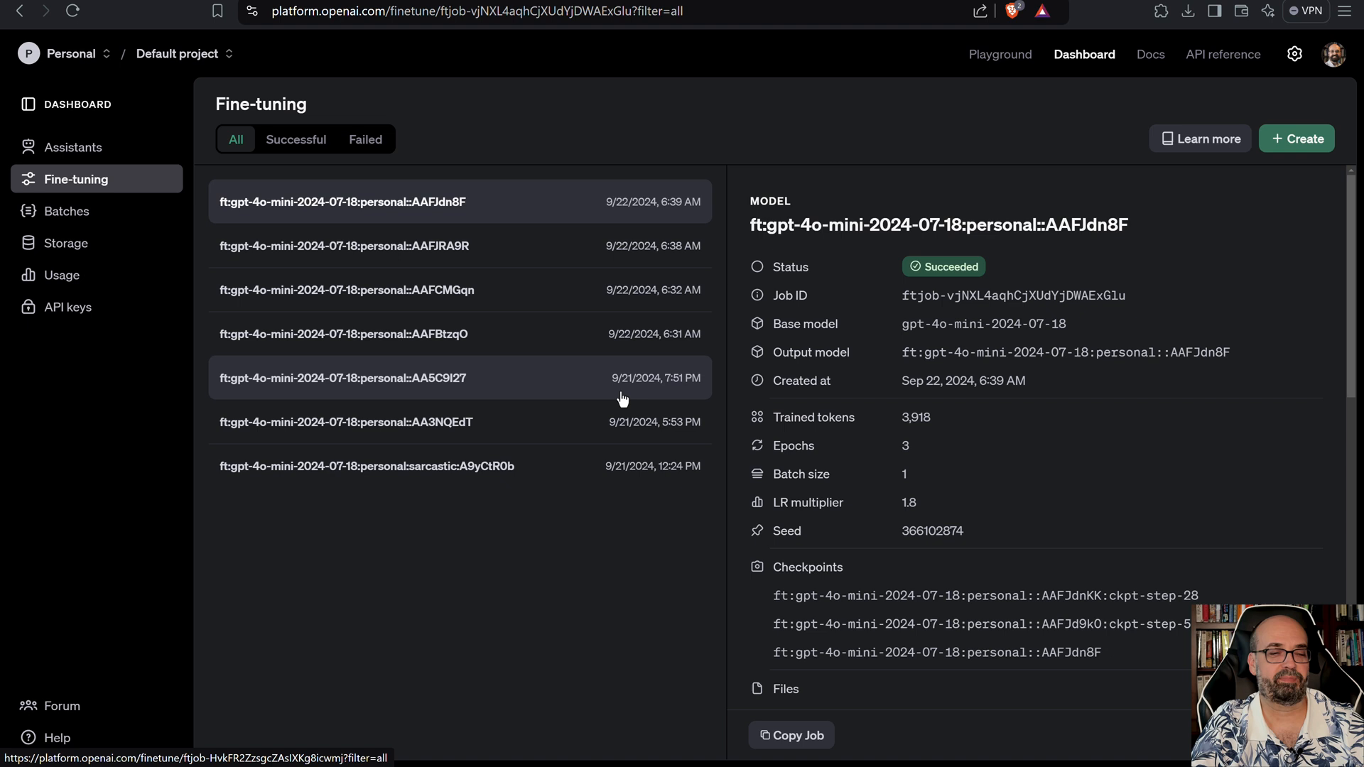
mouse_move(1300, 264)
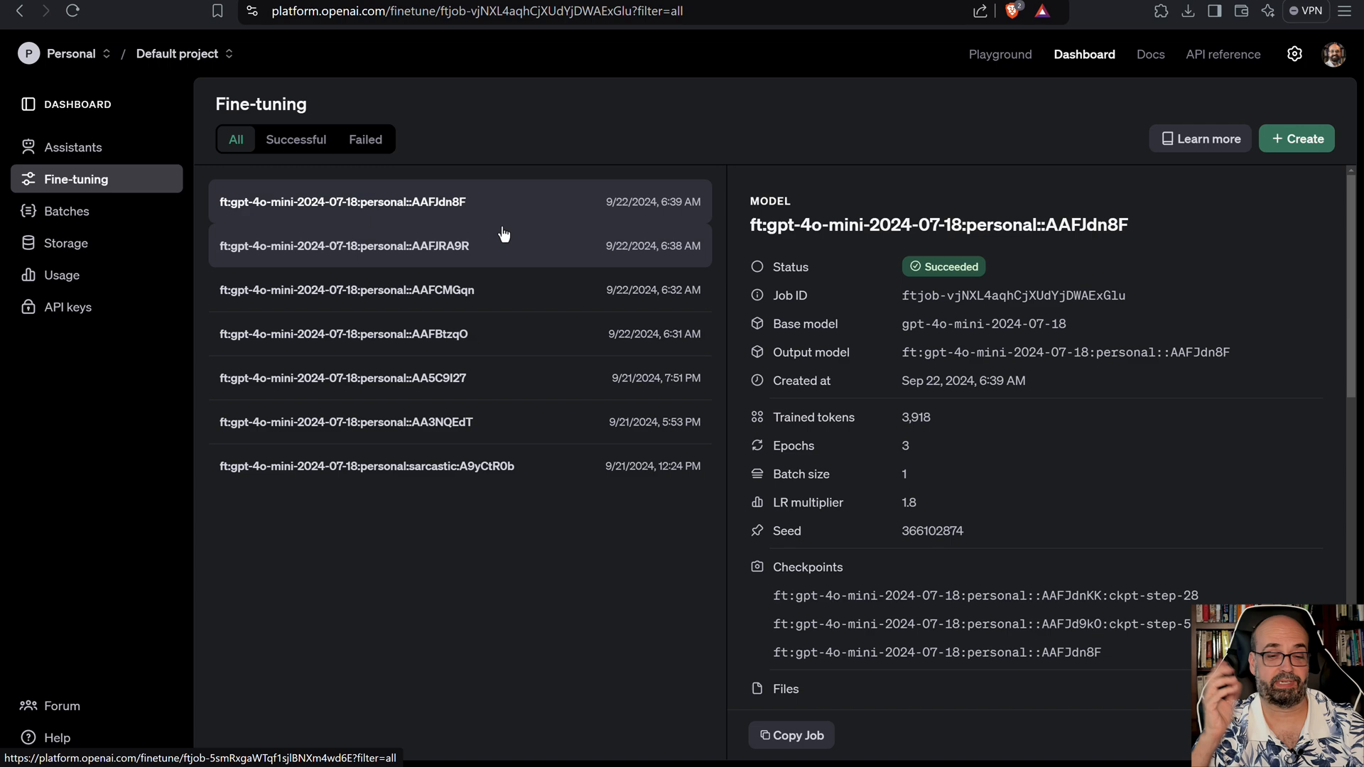
Open the Create fine-tuned model form with gpt-4o-mini-2024-07-18 as base model.
click(1294, 139)
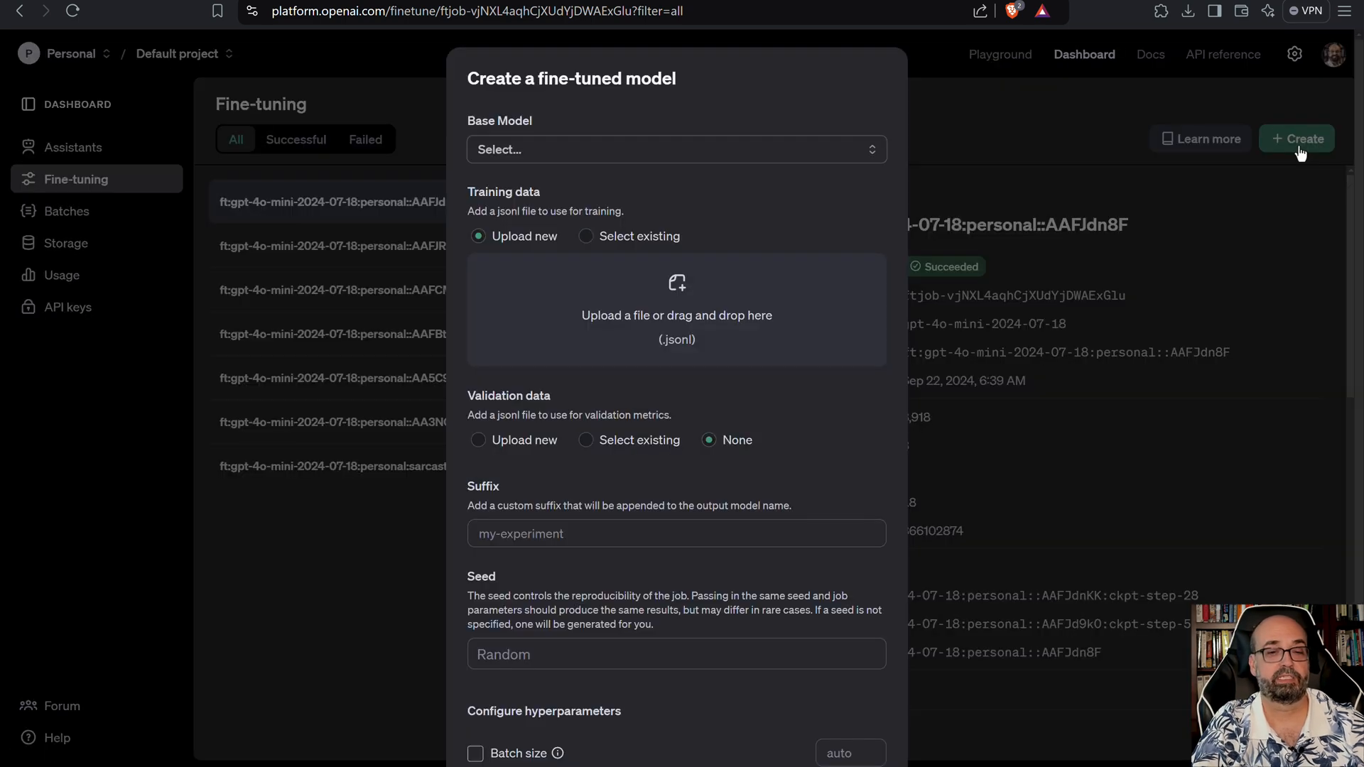
mouse_move(770, 149)
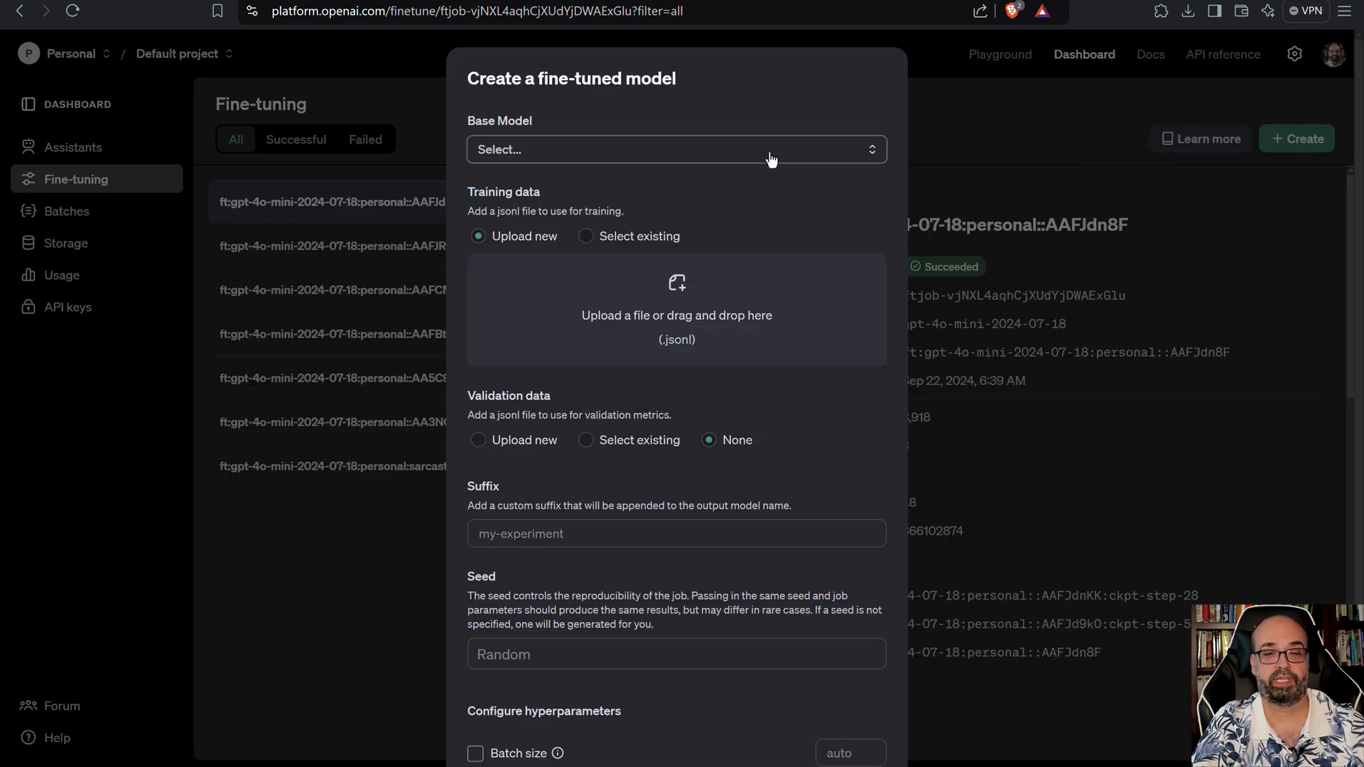
click(677, 148)
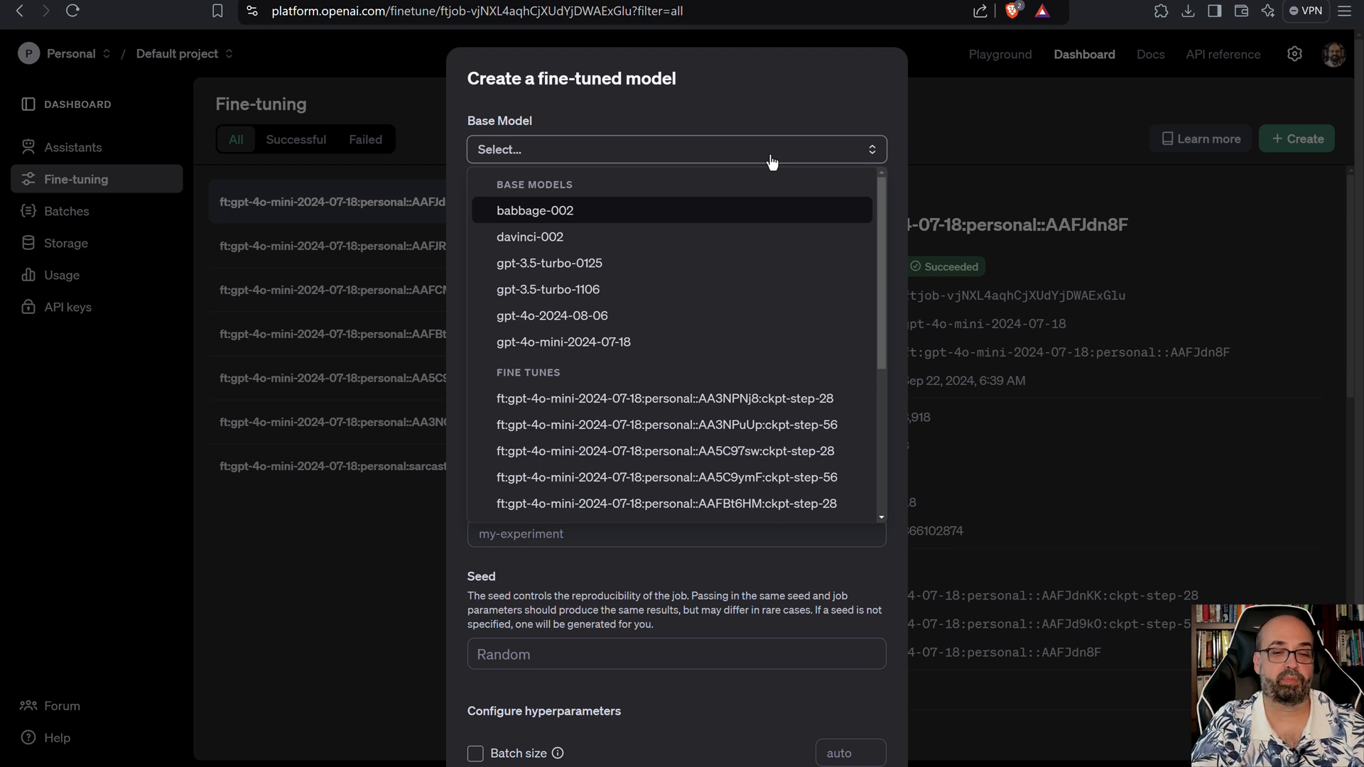
mouse_move(557, 236)
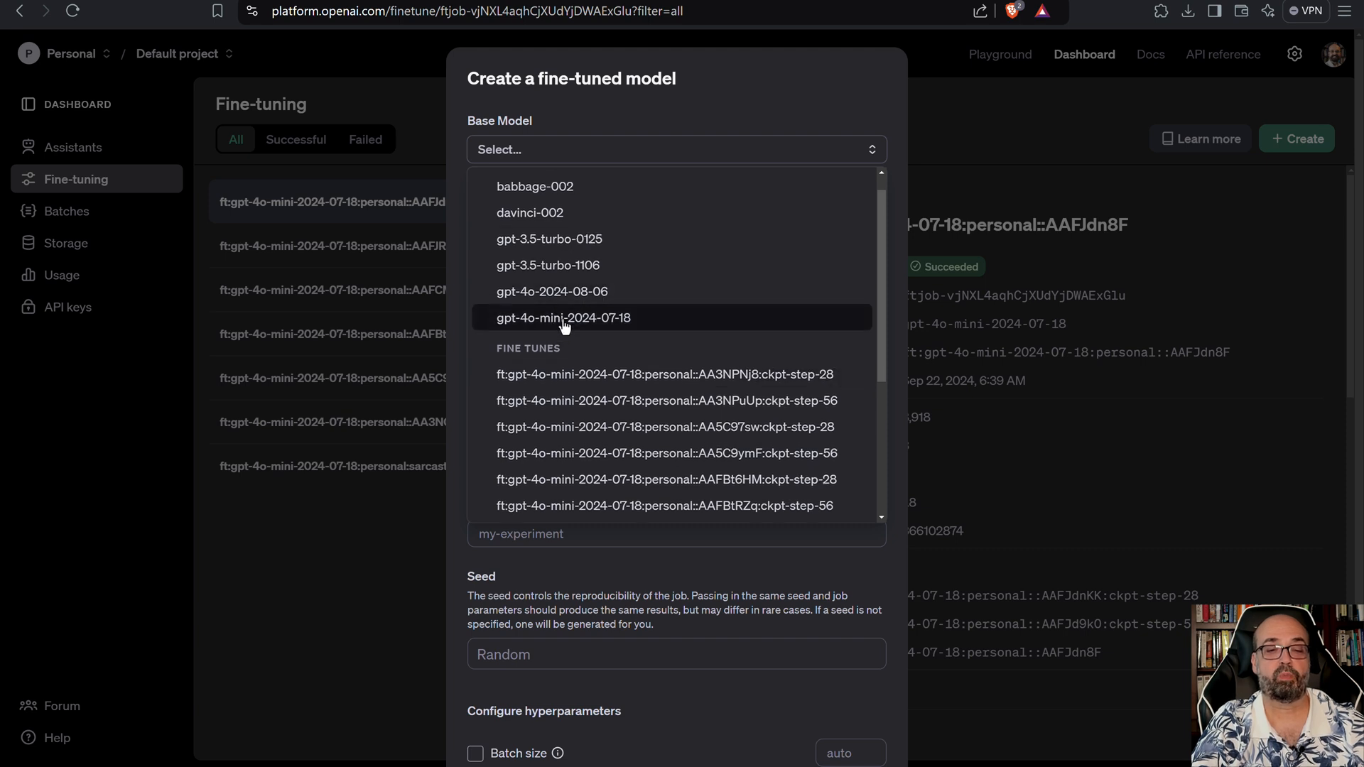
mouse_move(668, 315)
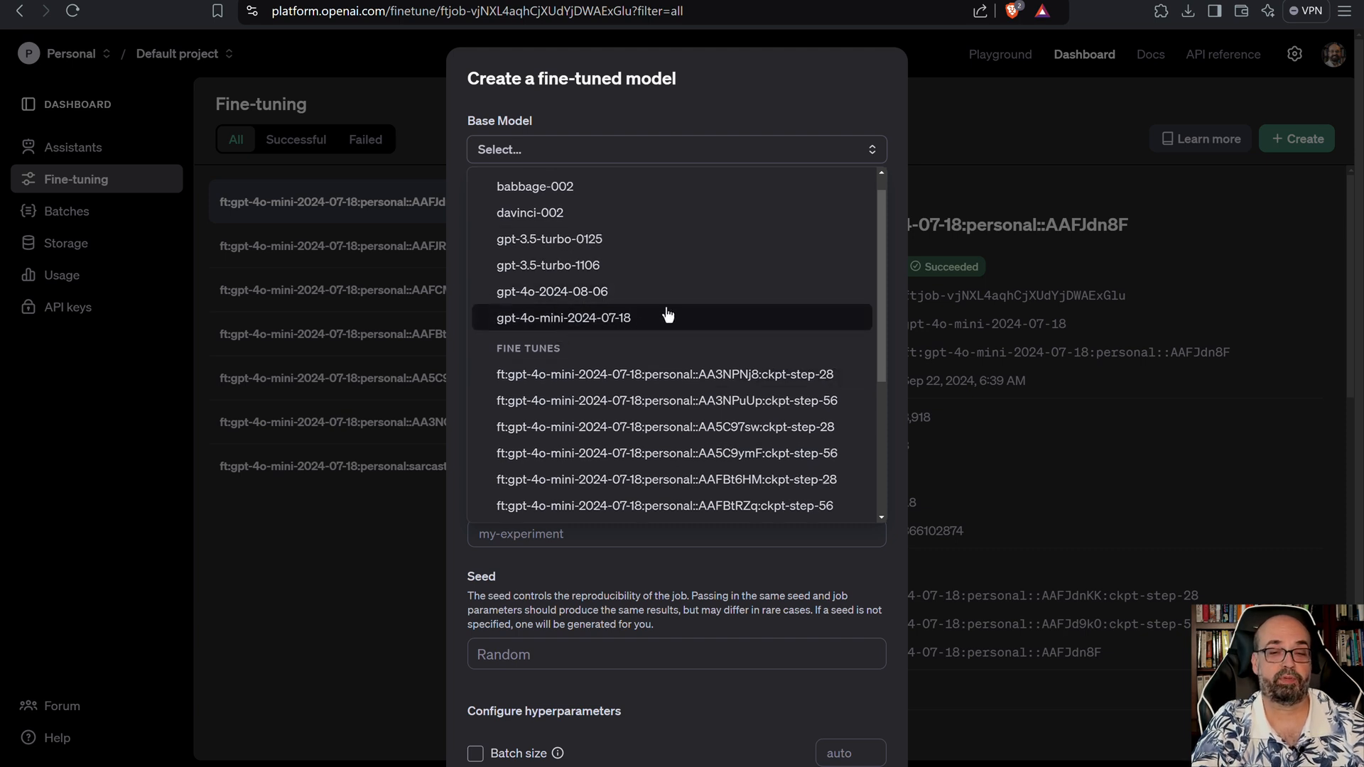
mouse_move(652, 322)
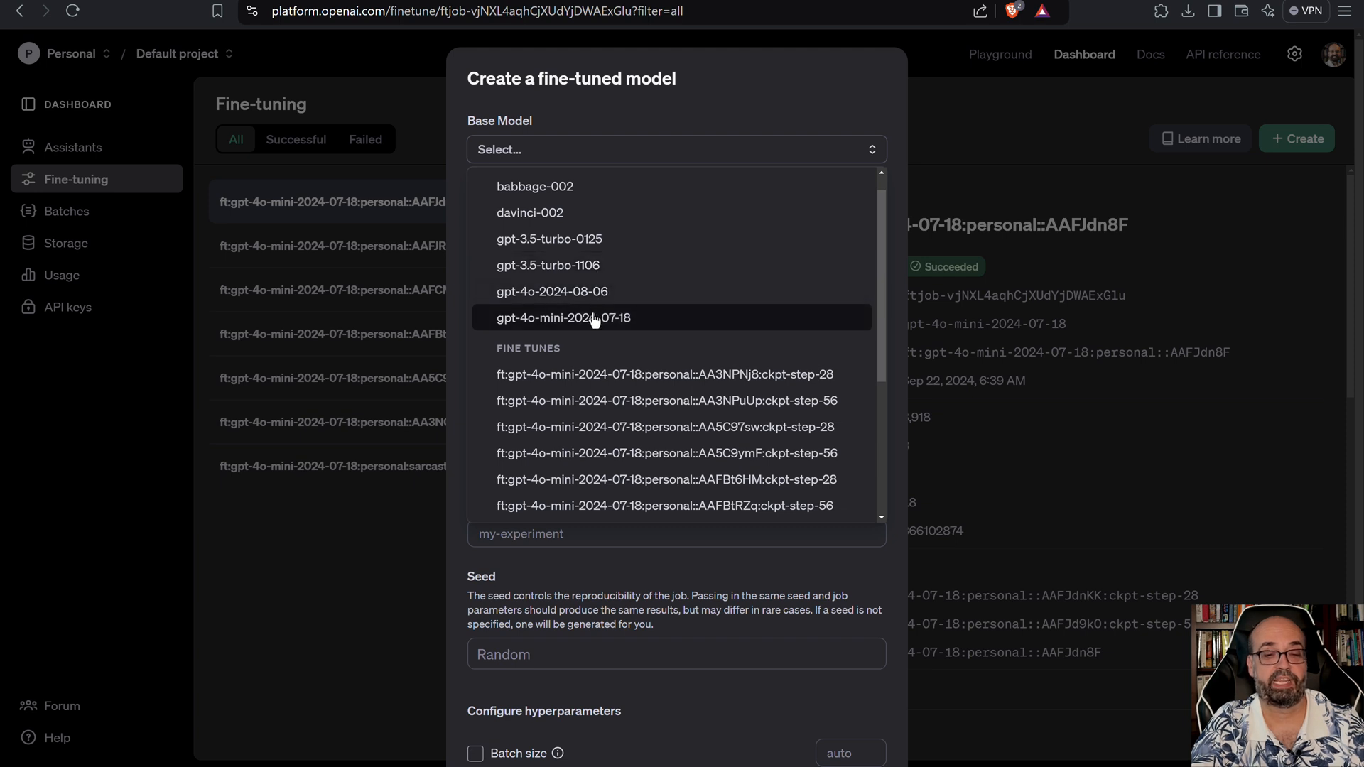
click(562, 318)
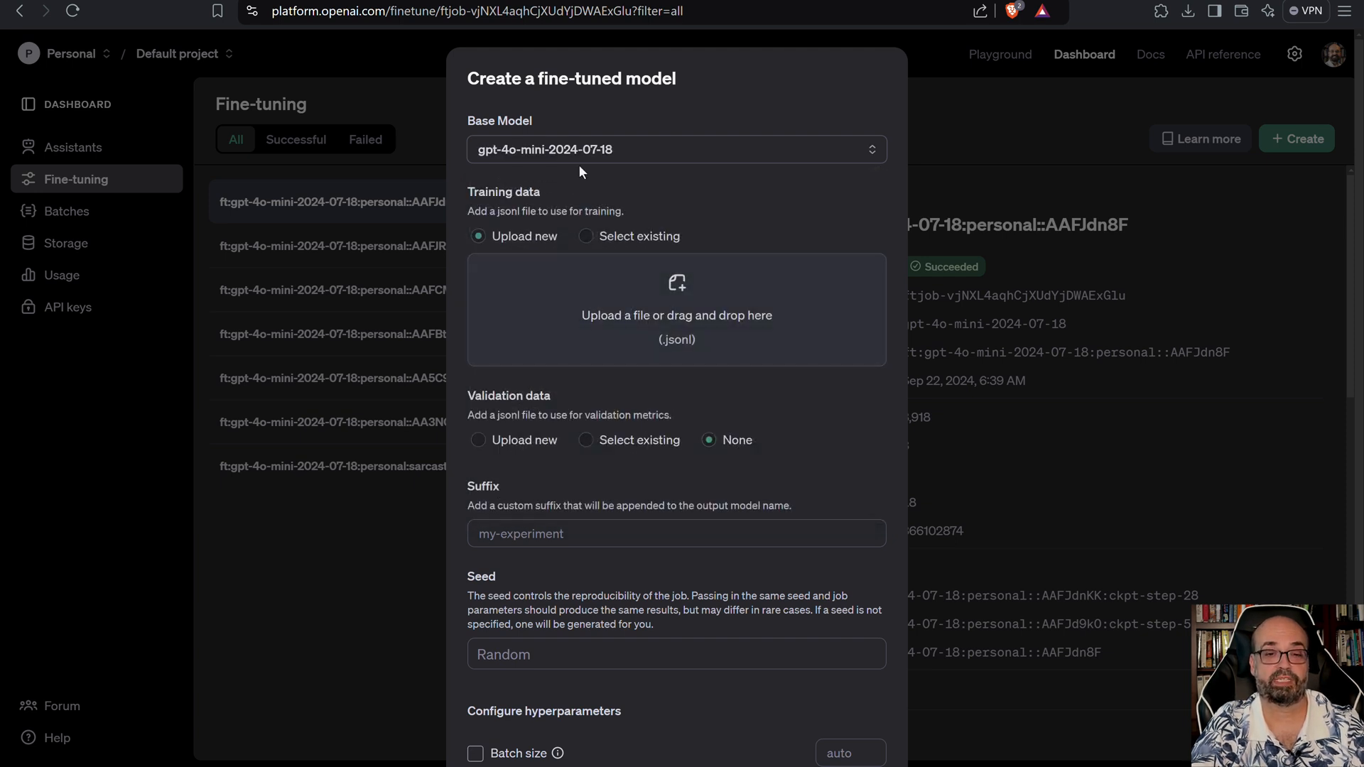
mouse_move(565, 183)
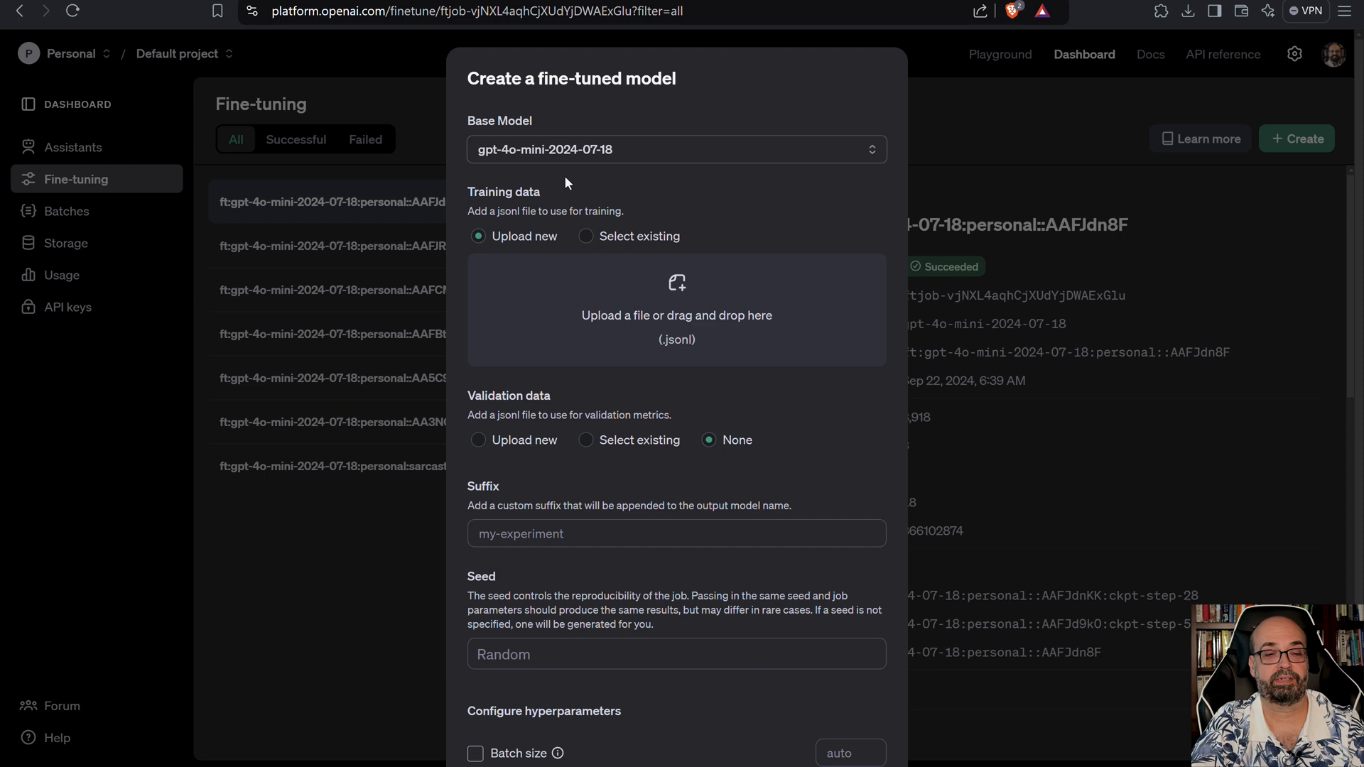
mouse_move(603, 253)
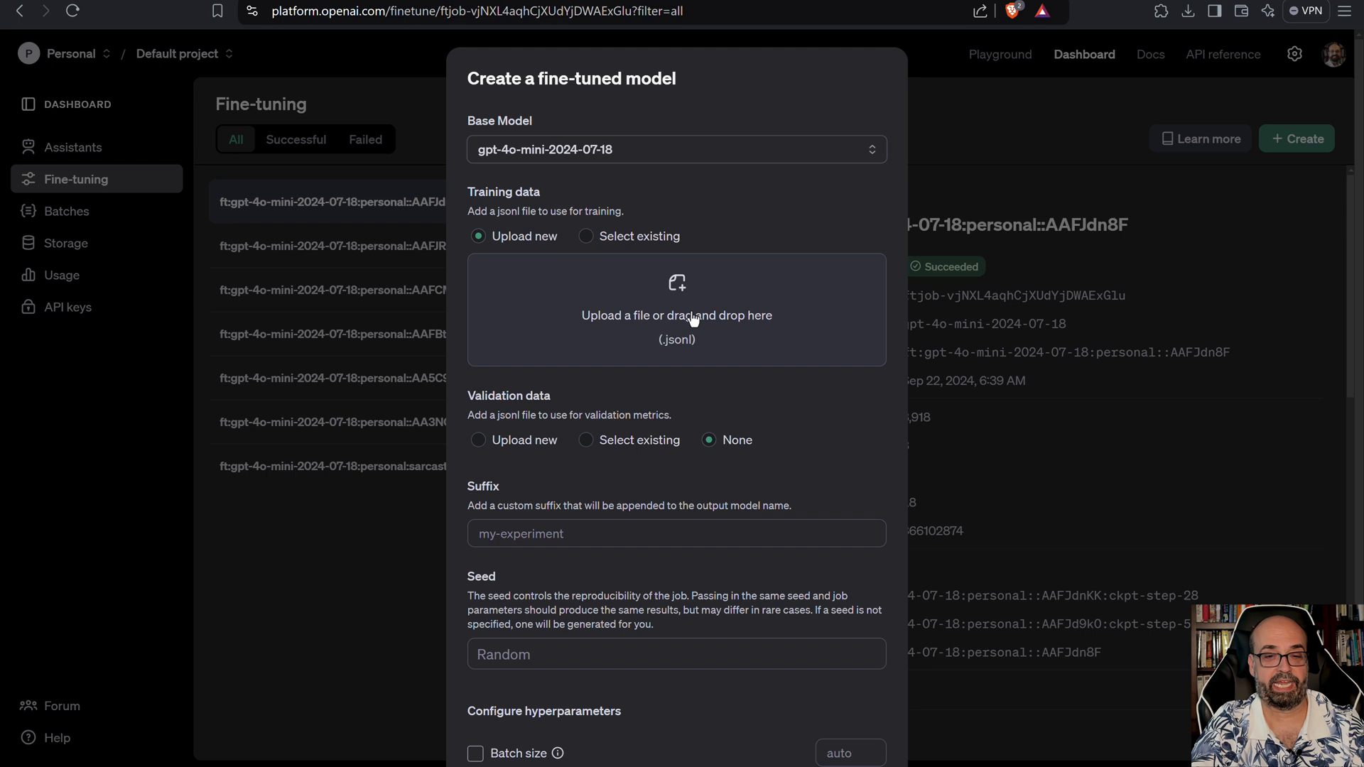
Attach the JSONL training data file to the fine-tuning form.
click(676, 314)
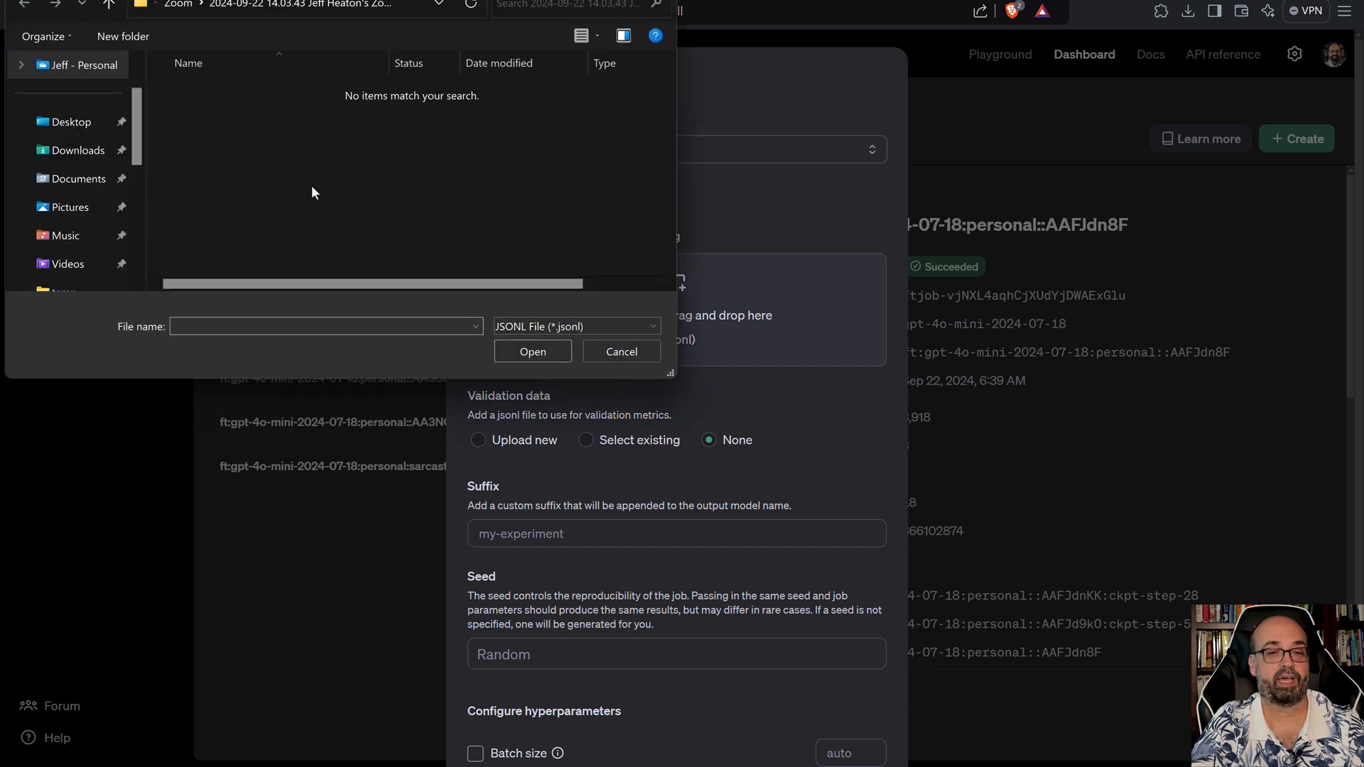
click(70, 122)
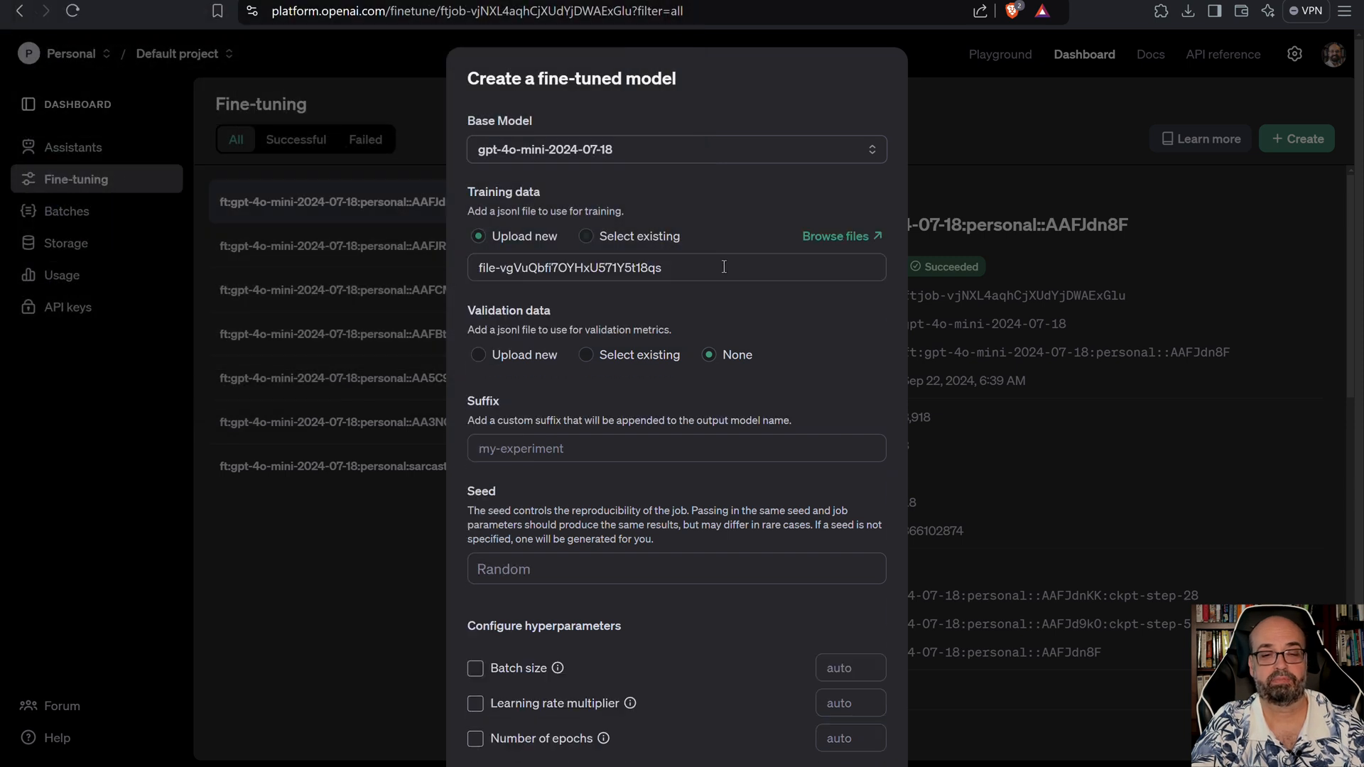
click(586, 236)
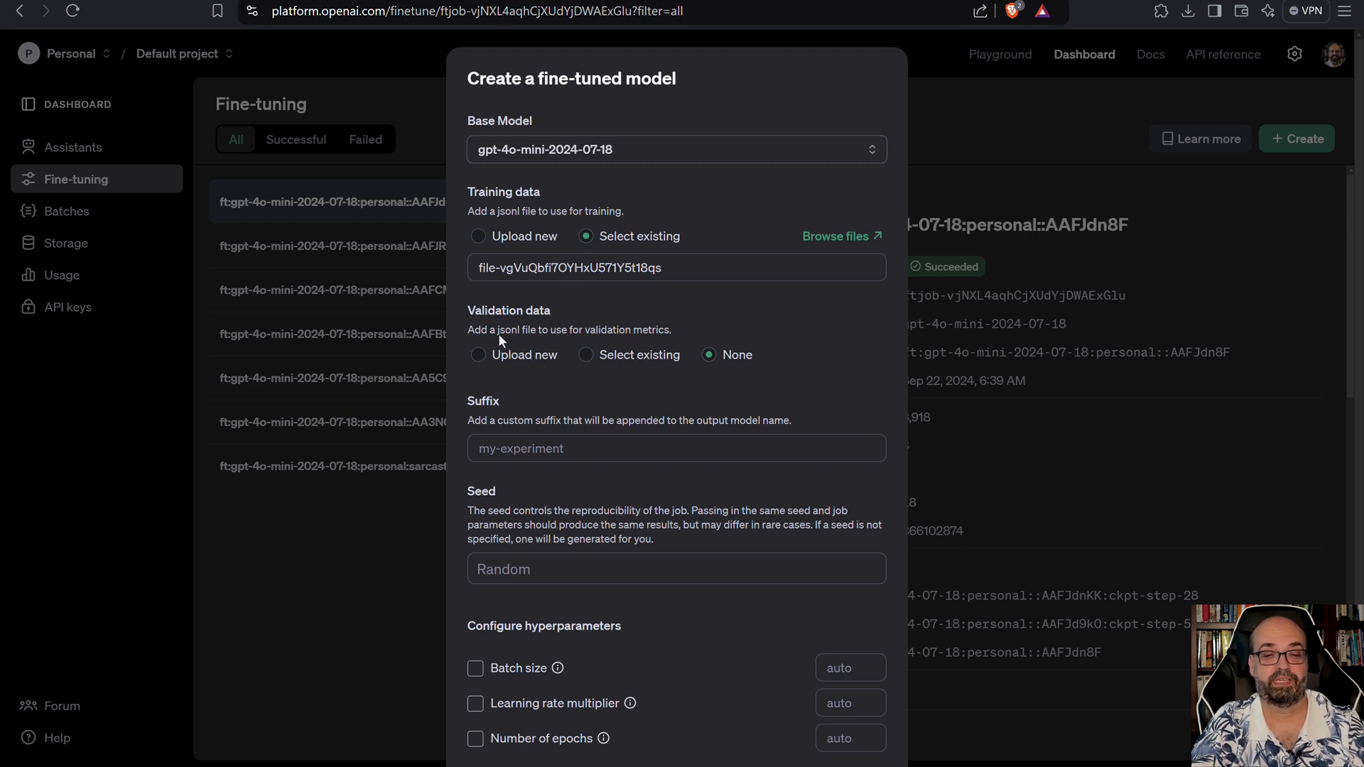
Add a validation file under Validation data.
click(478, 355)
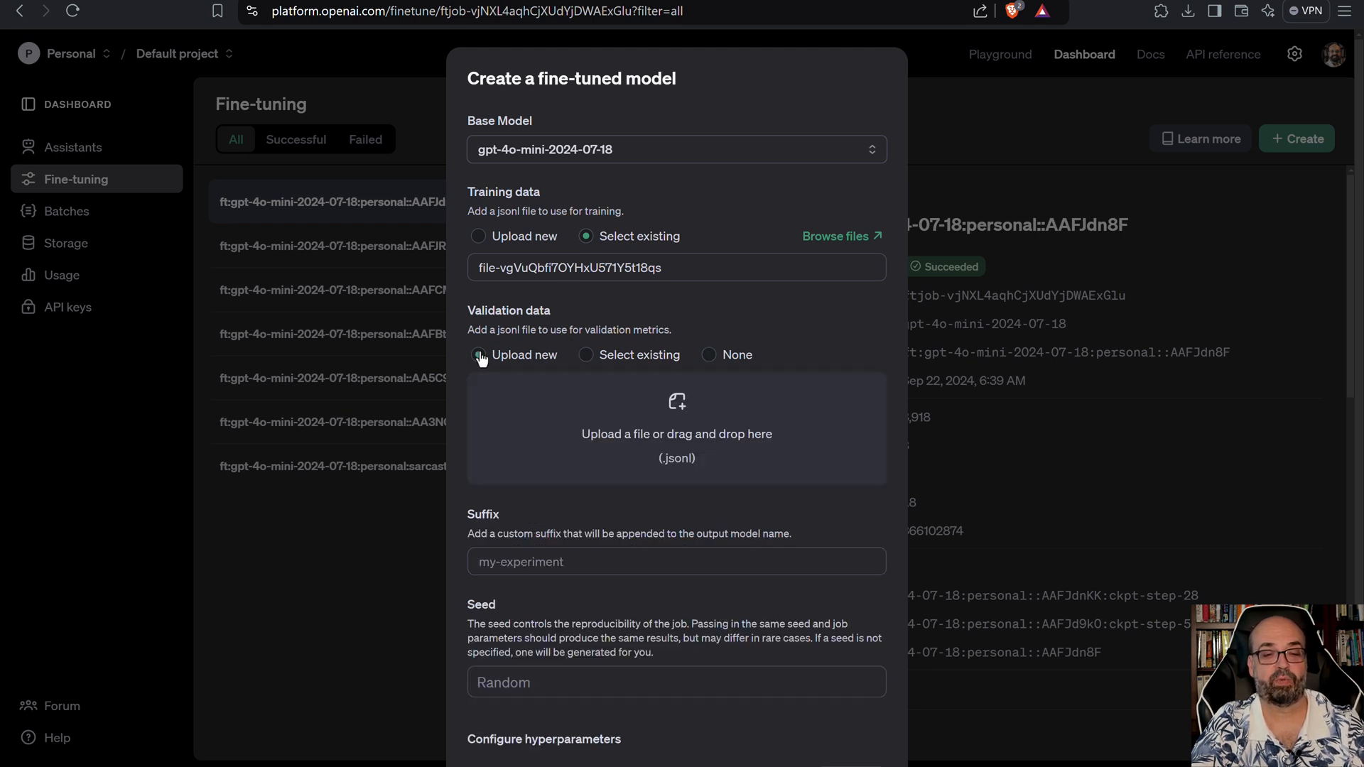
click(478, 355)
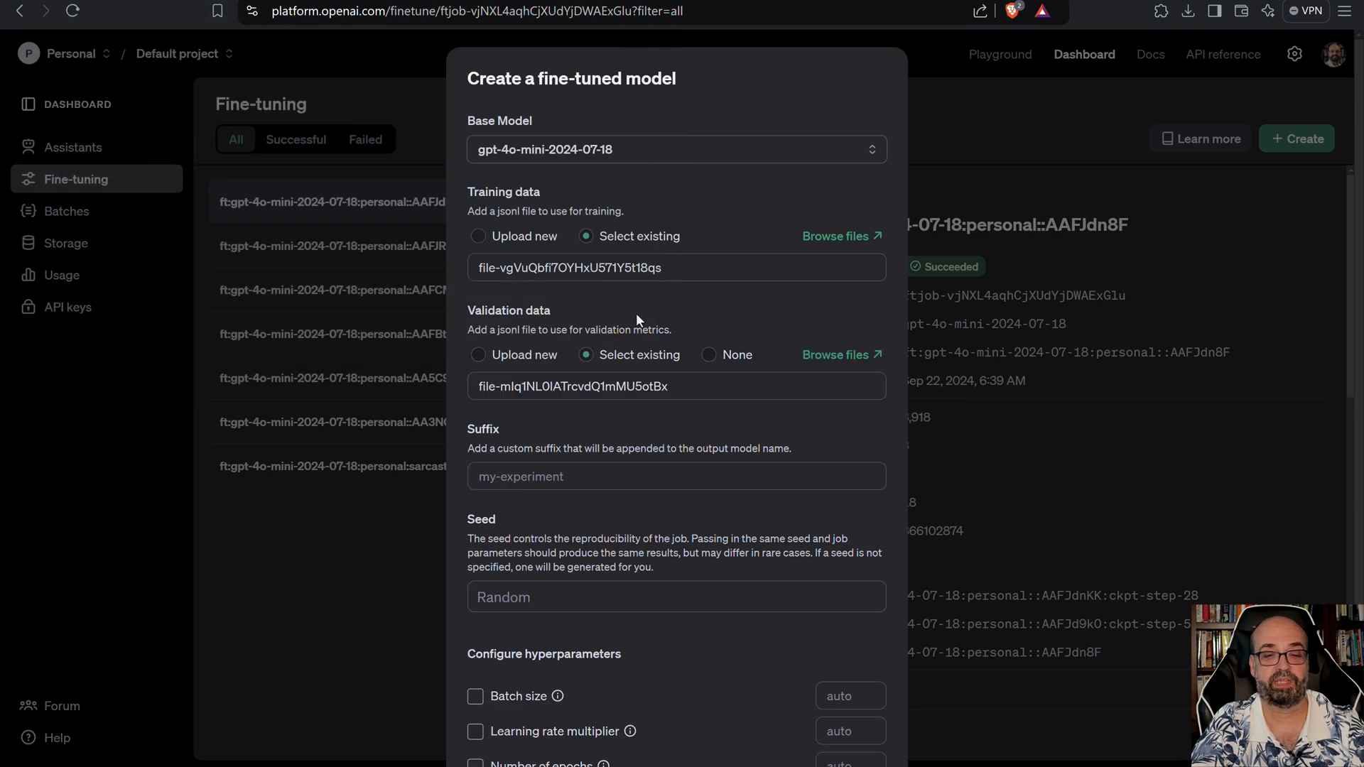
scroll(down, 3)
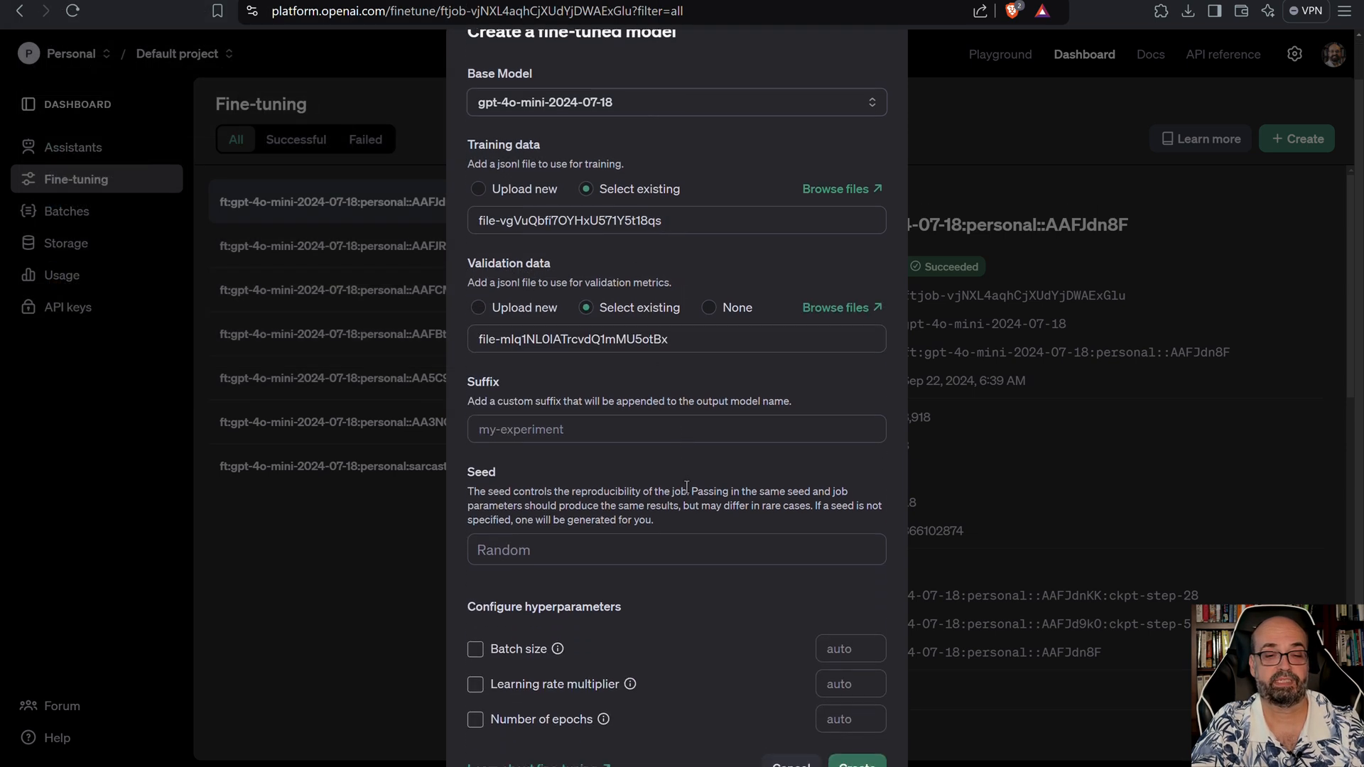
Enter 'sarcastic2' as the model suffix and submit the Create form.
click(674, 375)
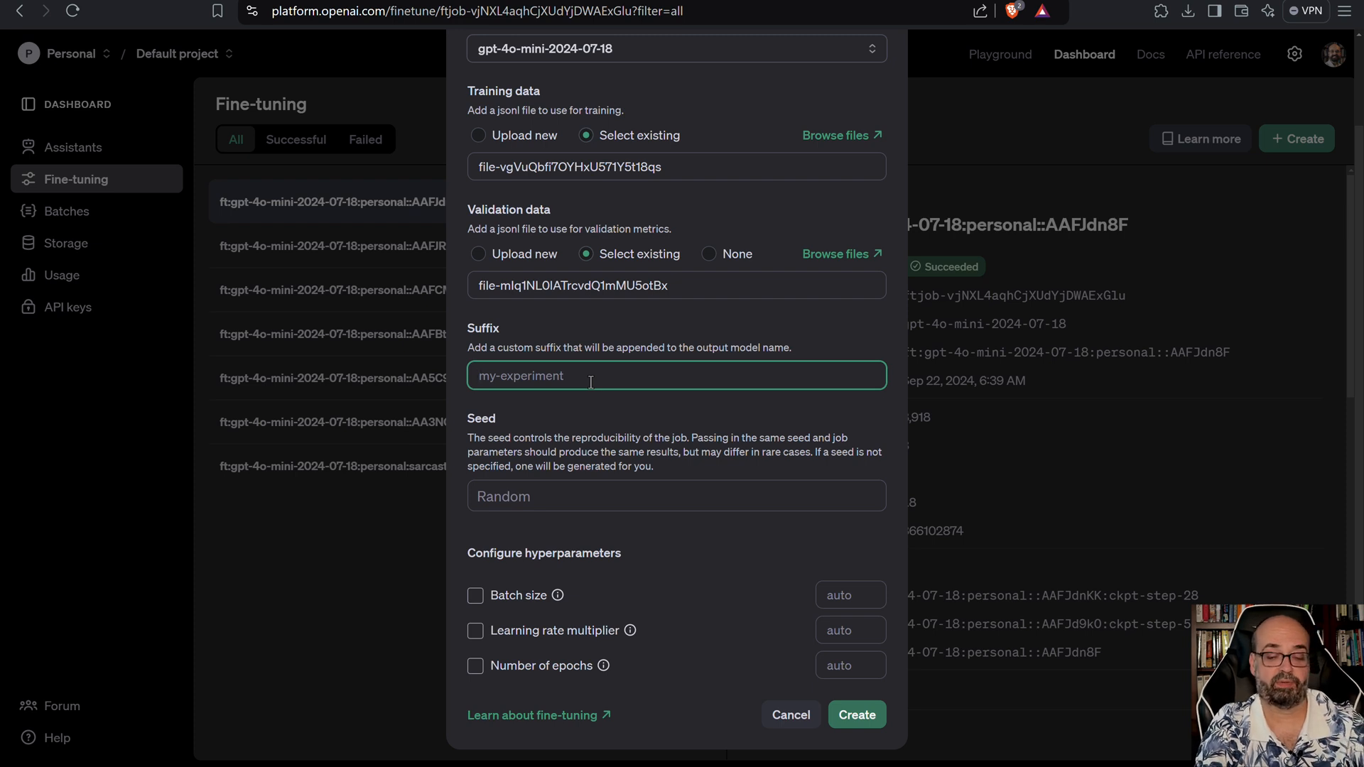
text(sarcas)
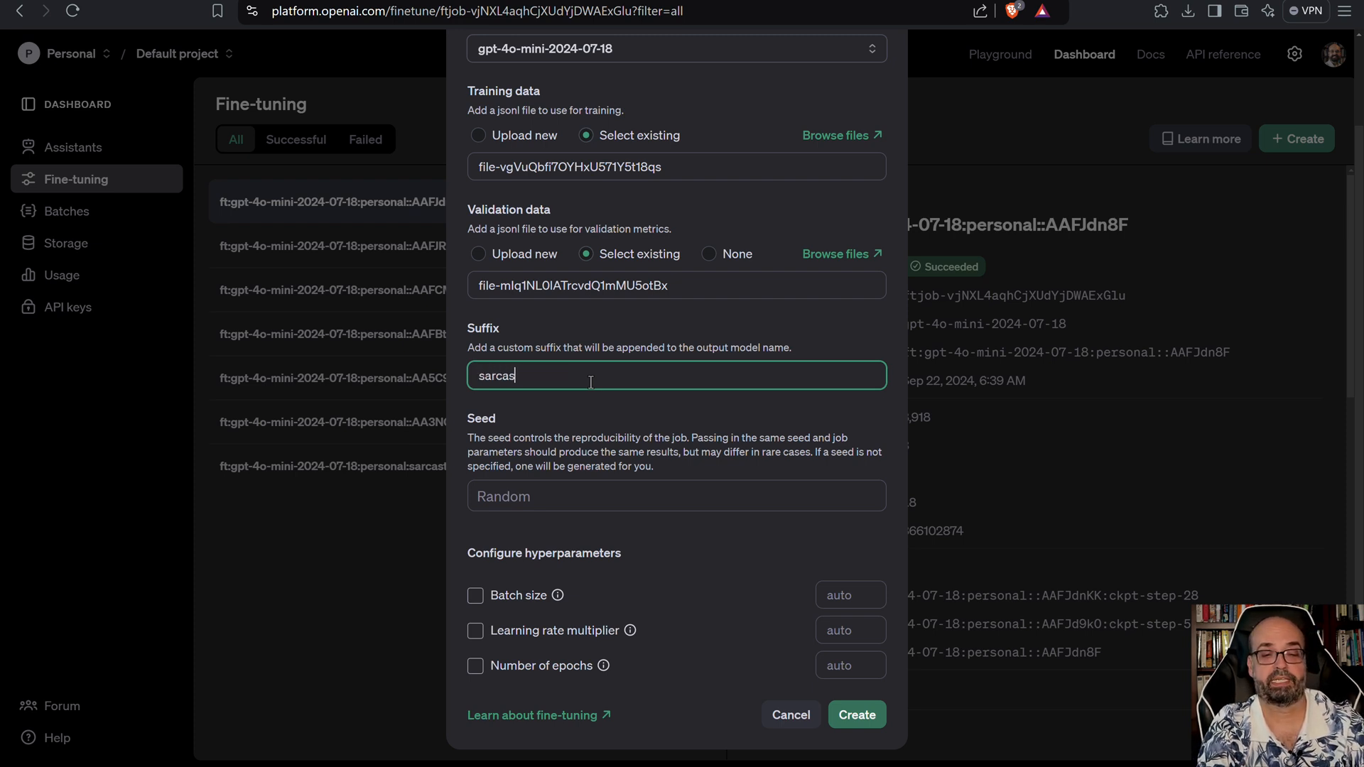
text(tic2)
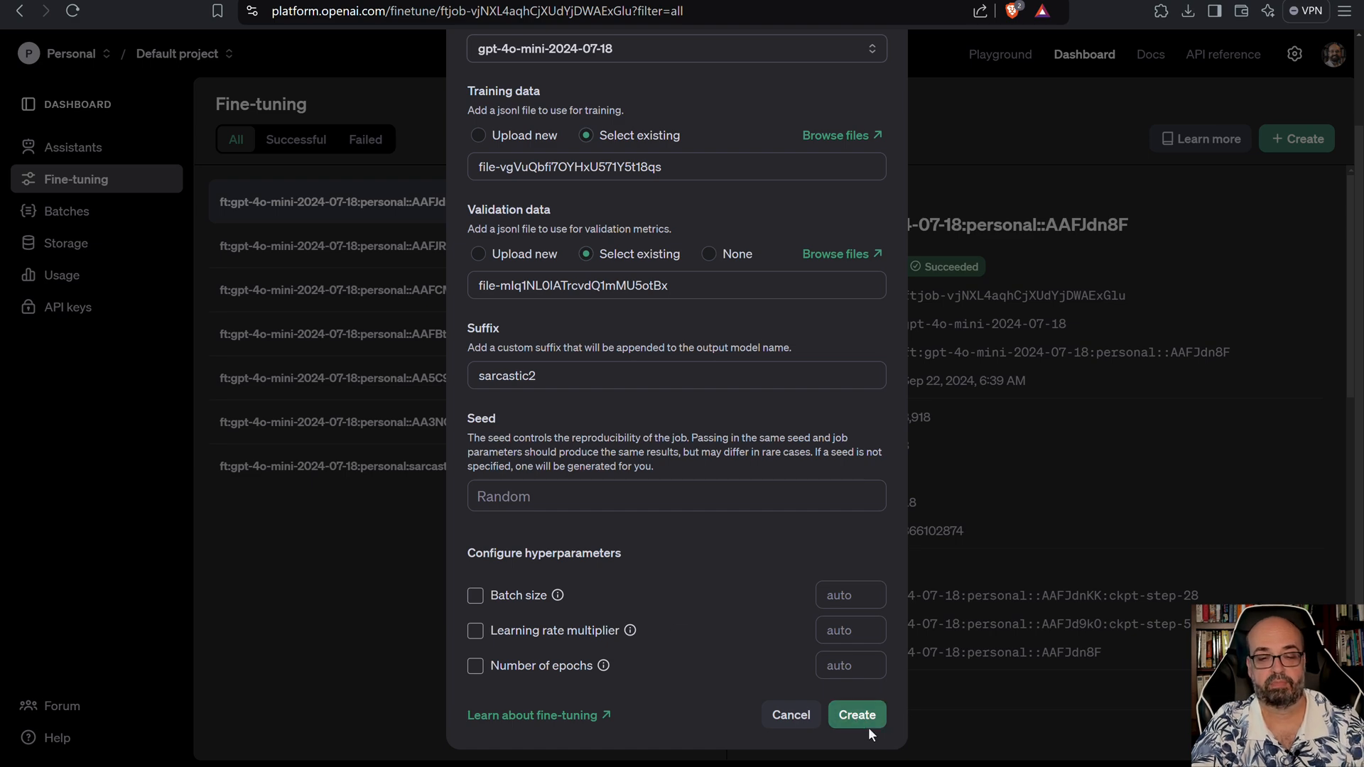
click(856, 713)
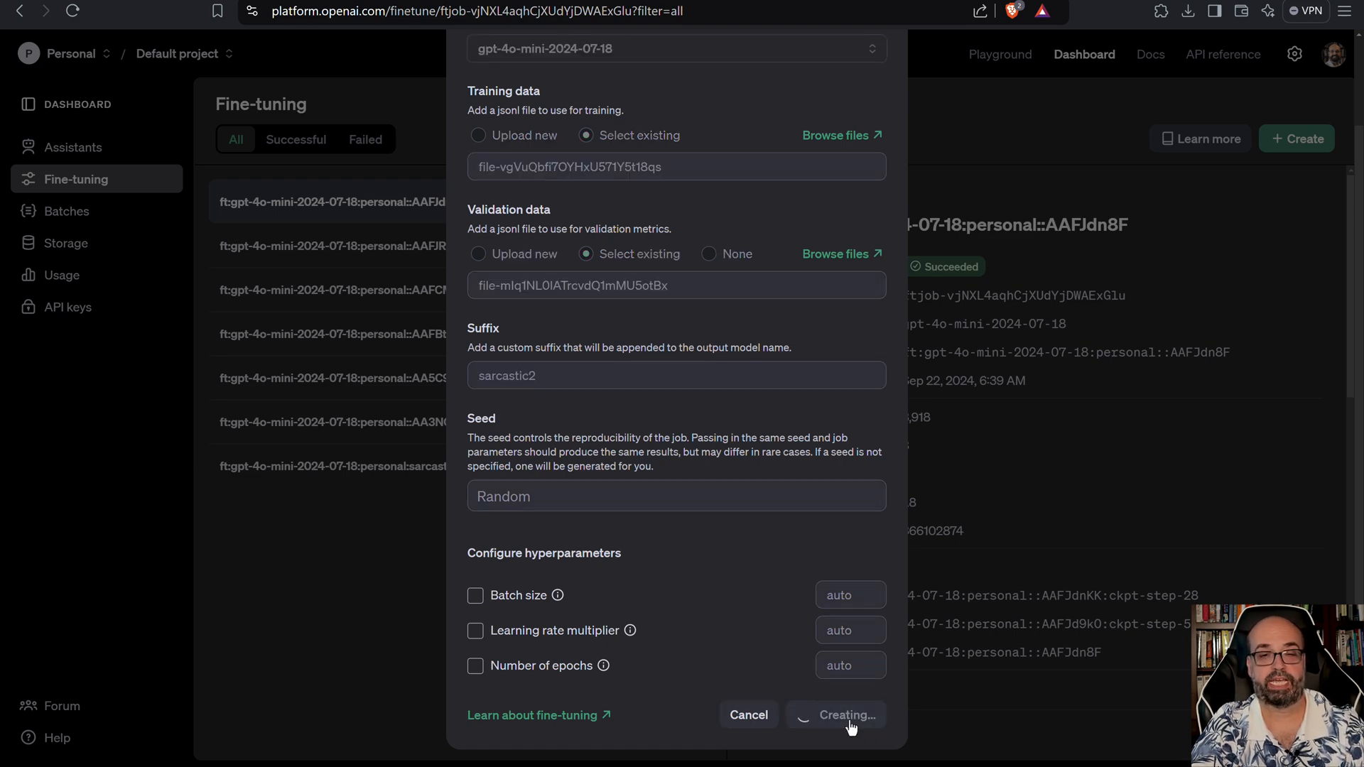
Confirm creation so the sarcastic2 job tops the list while validating files.
click(847, 714)
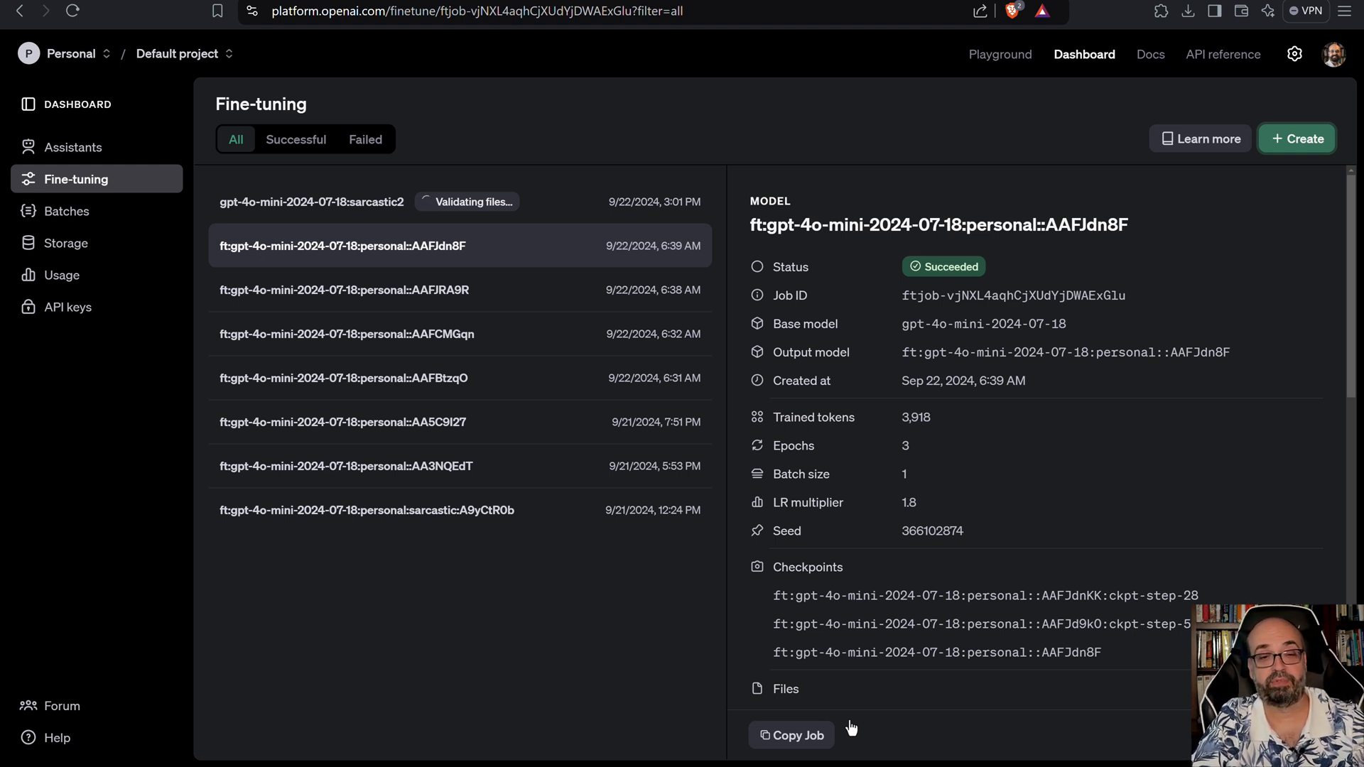
mouse_move(896, 662)
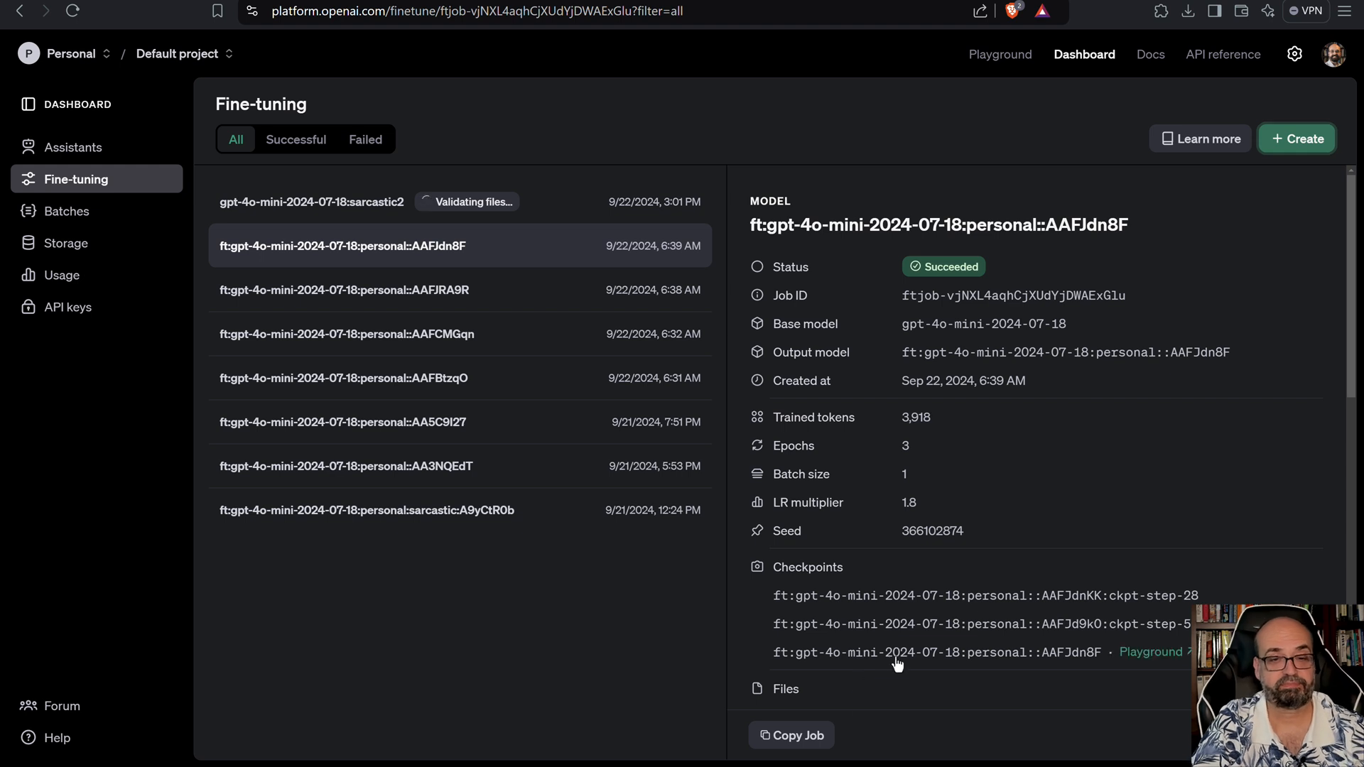
mouse_move(475, 202)
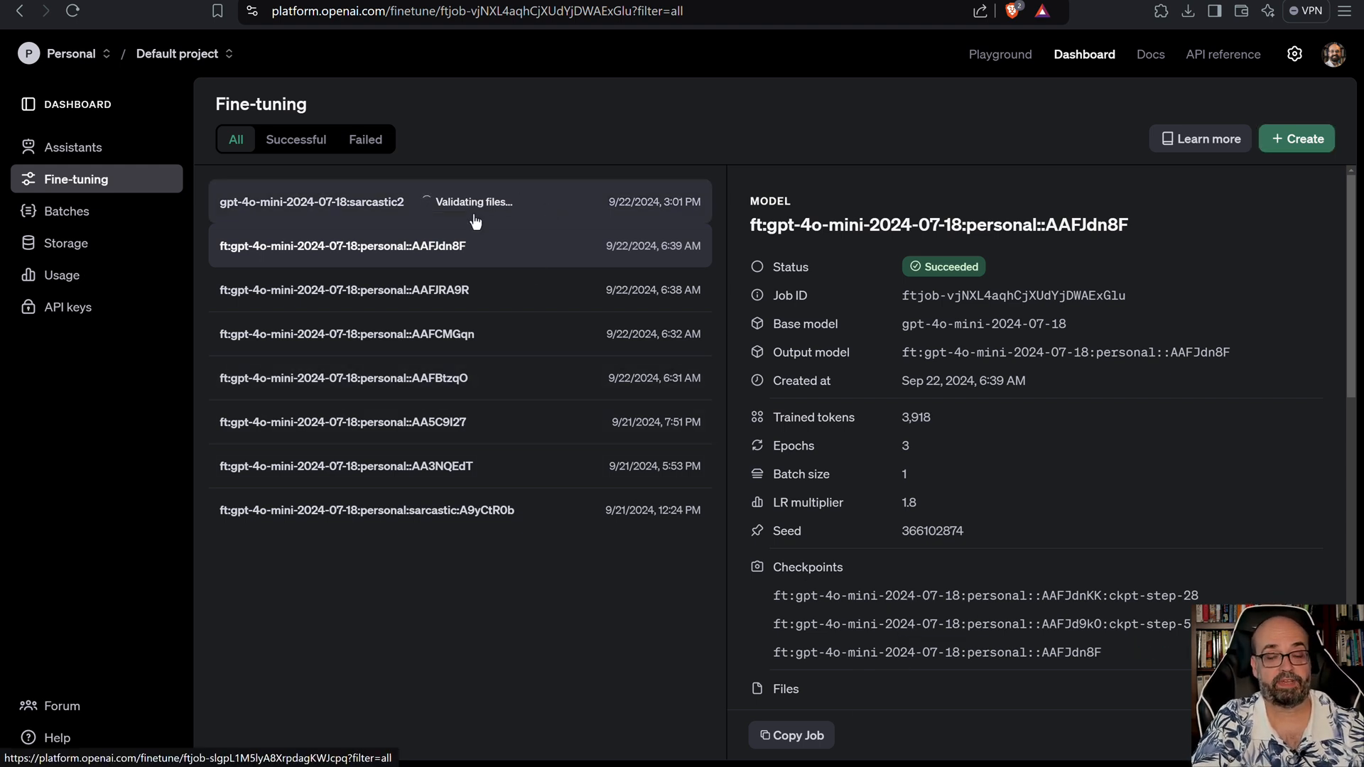
mouse_move(469, 253)
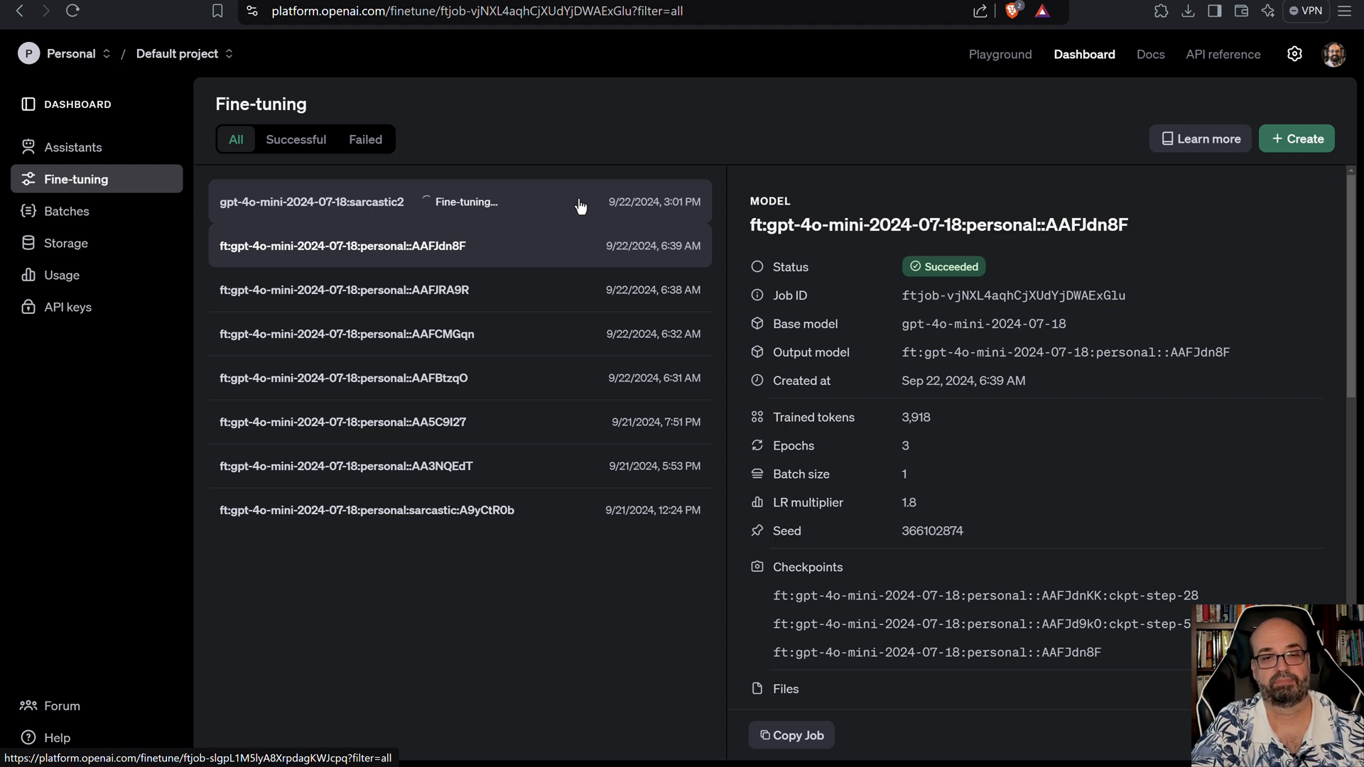
mouse_move(469, 192)
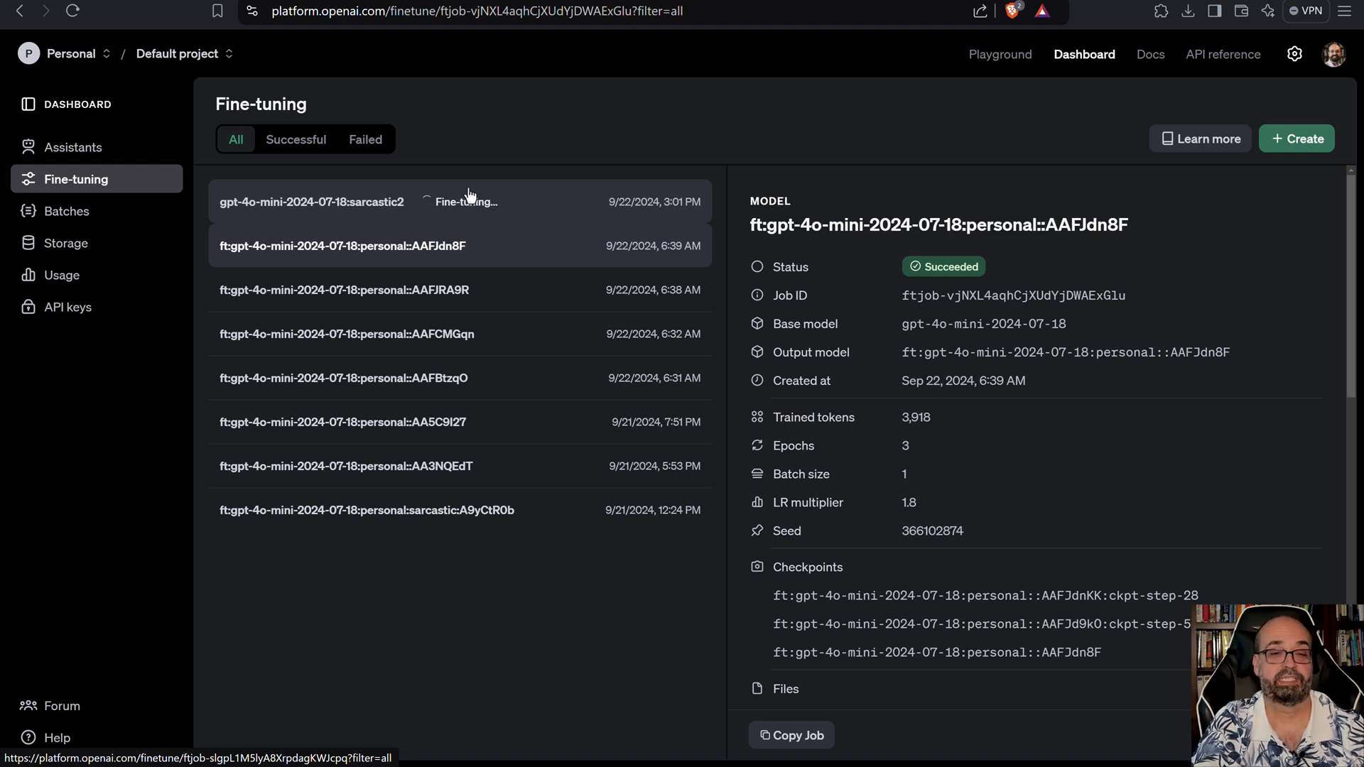
mouse_move(537, 206)
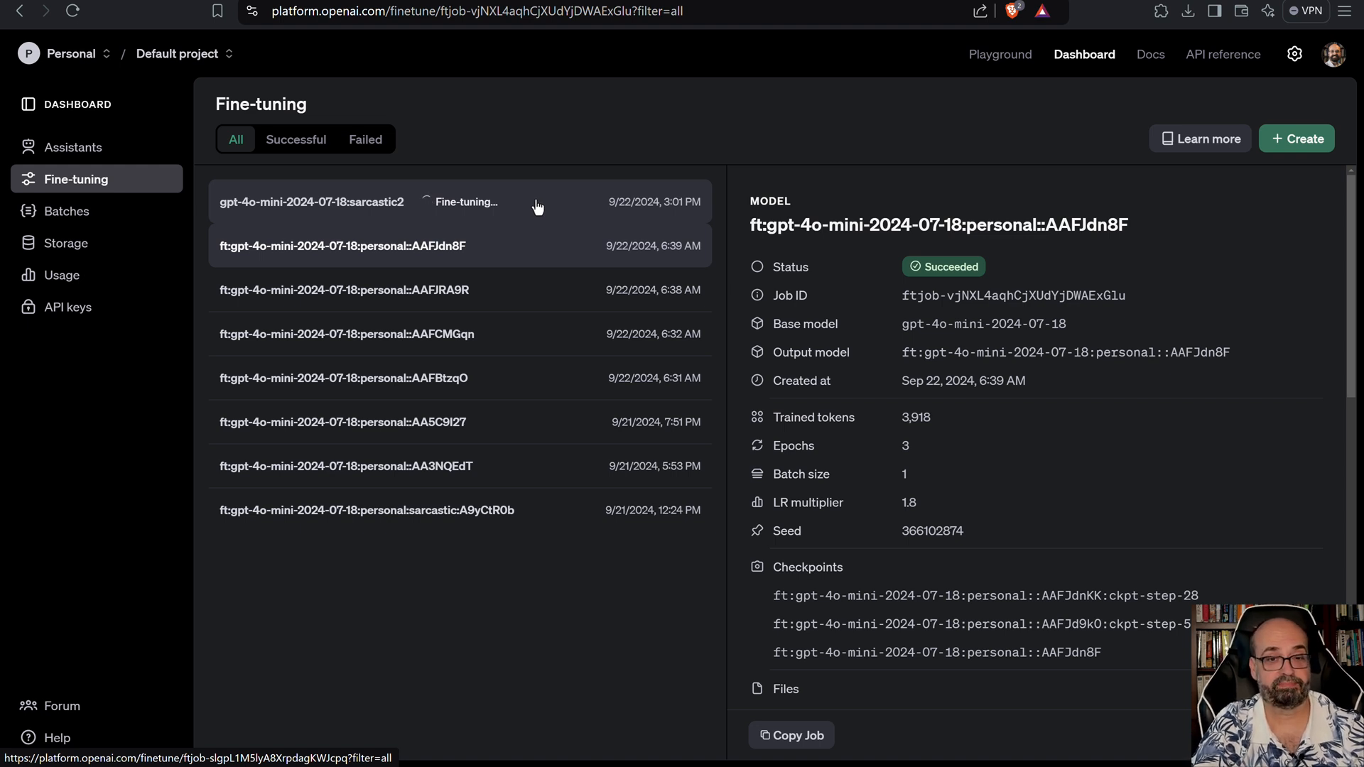
mouse_move(450, 218)
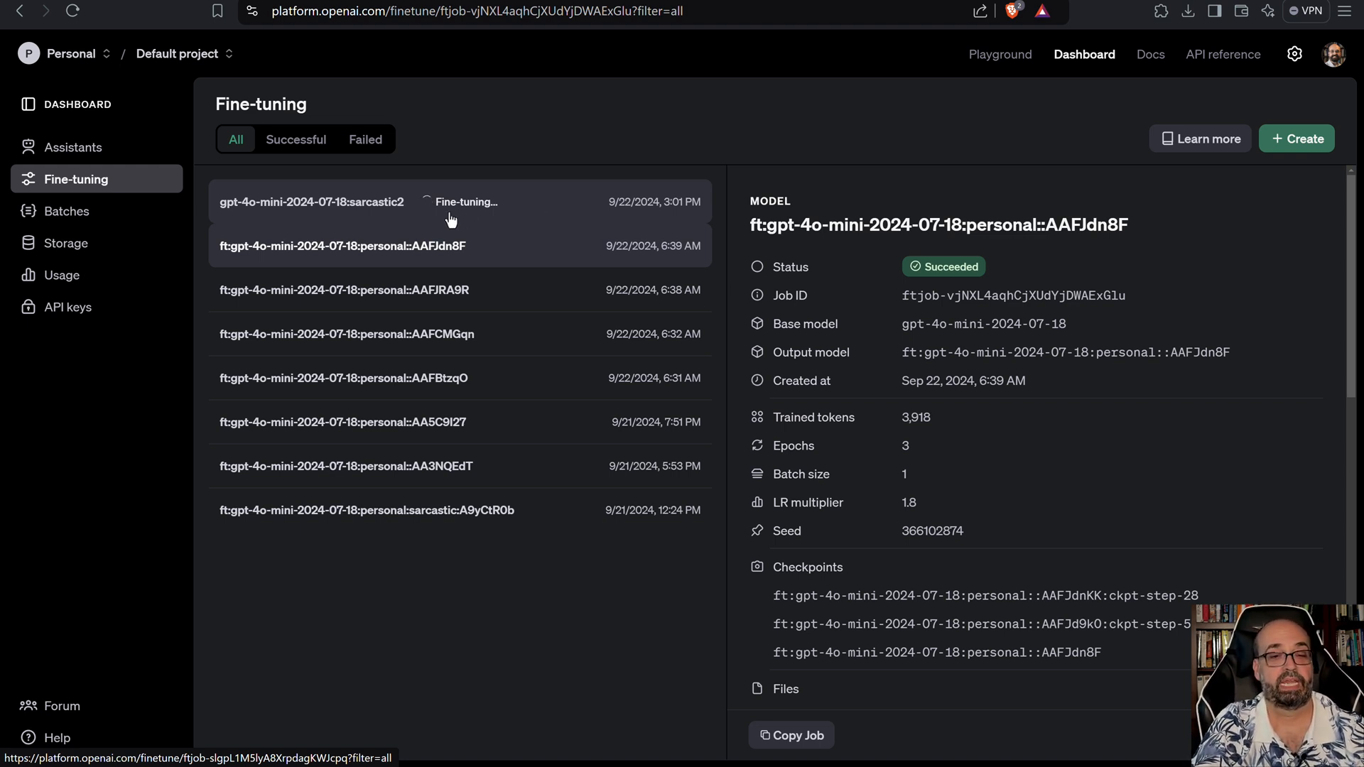
Open the sarcastic2 job details, check Metrics (none yet), then read its Messages.
click(311, 201)
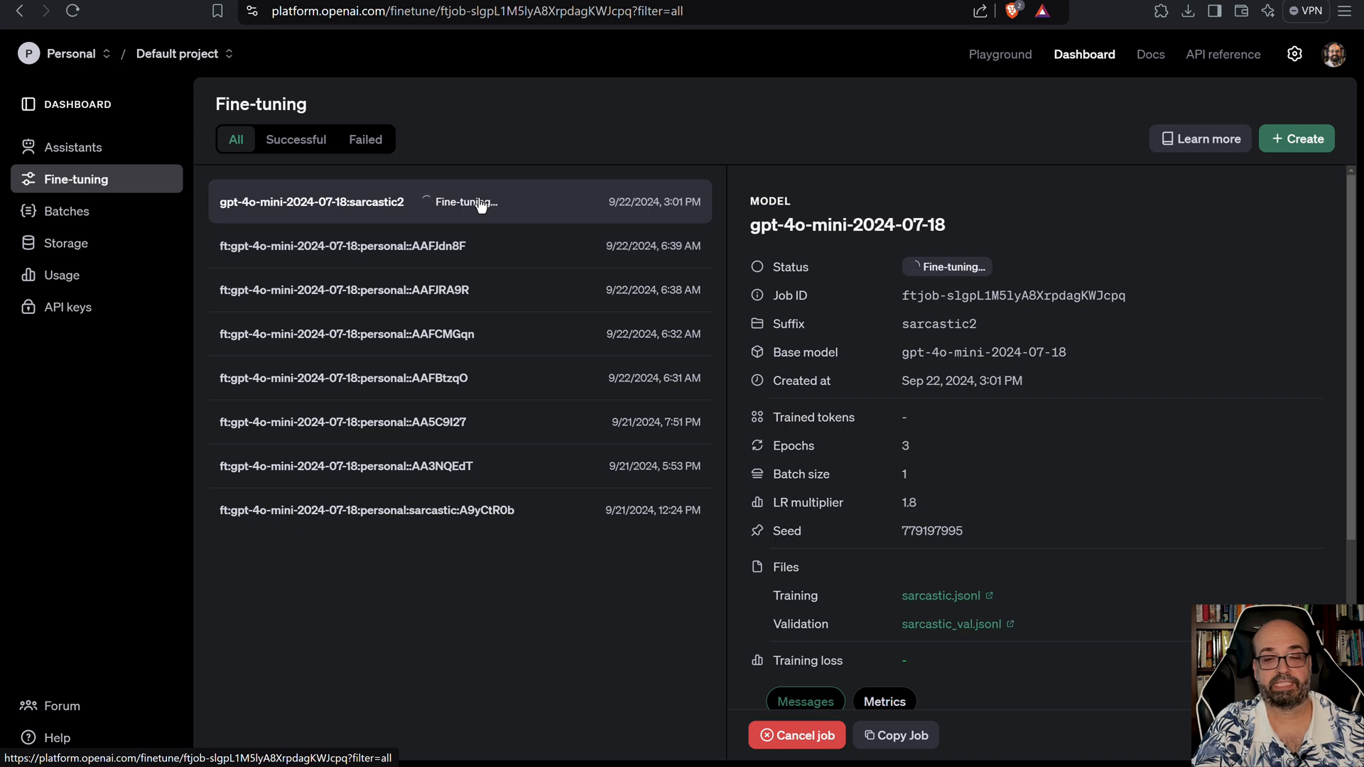
scroll(down, 3)
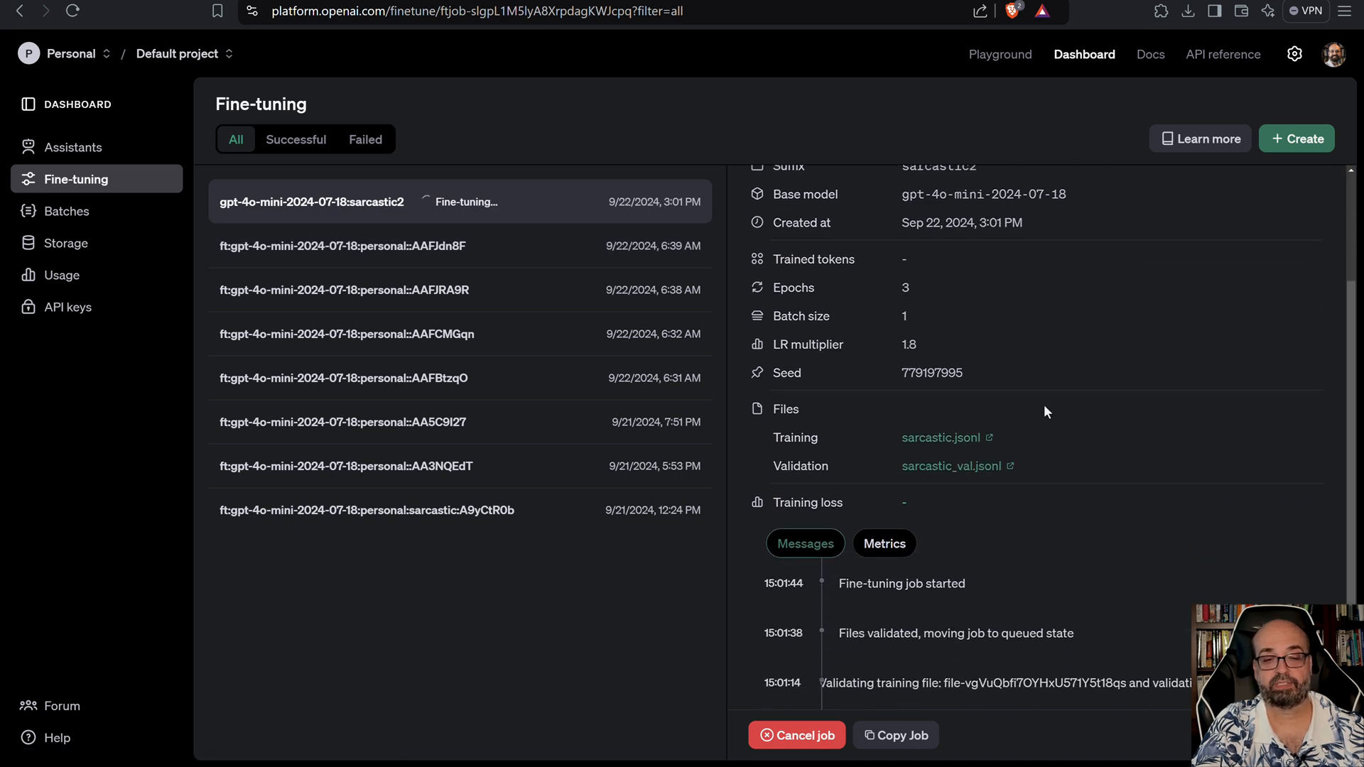
scroll(down, 3)
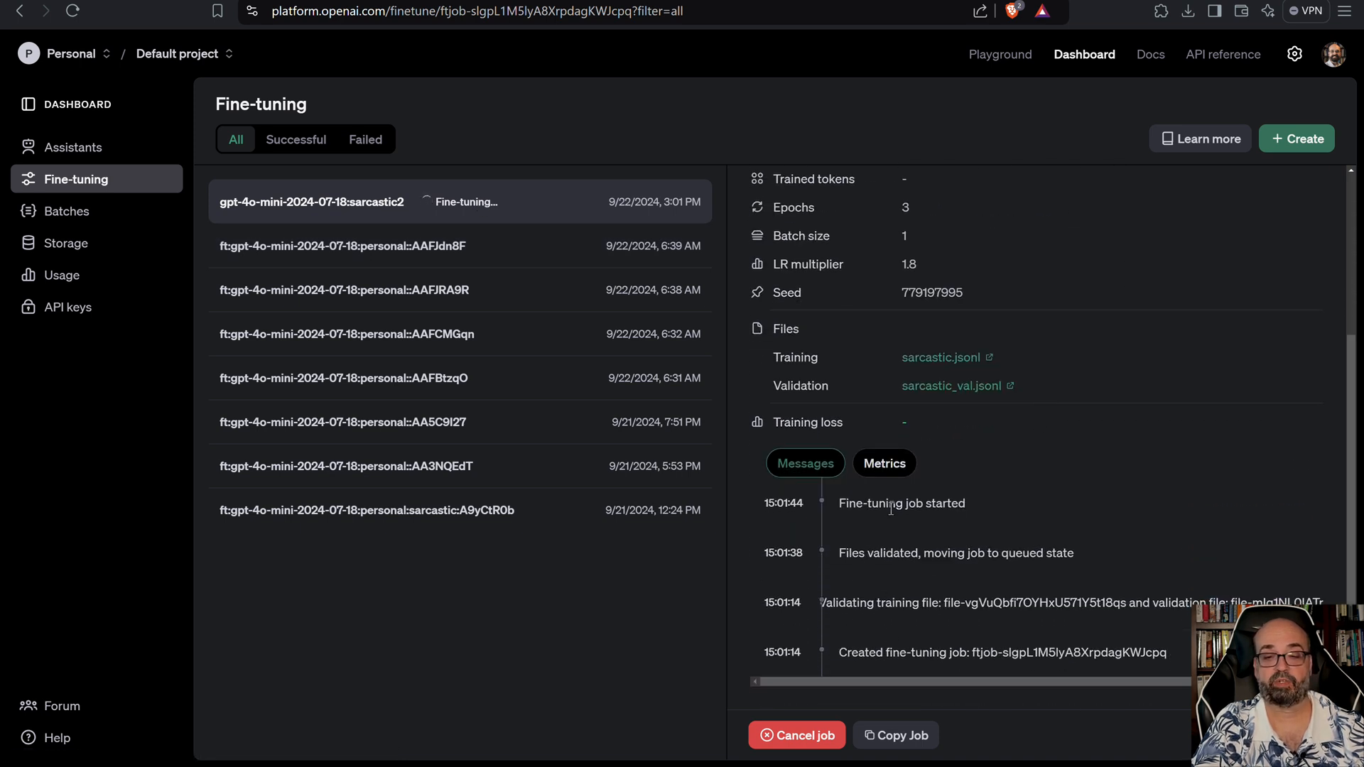
click(883, 462)
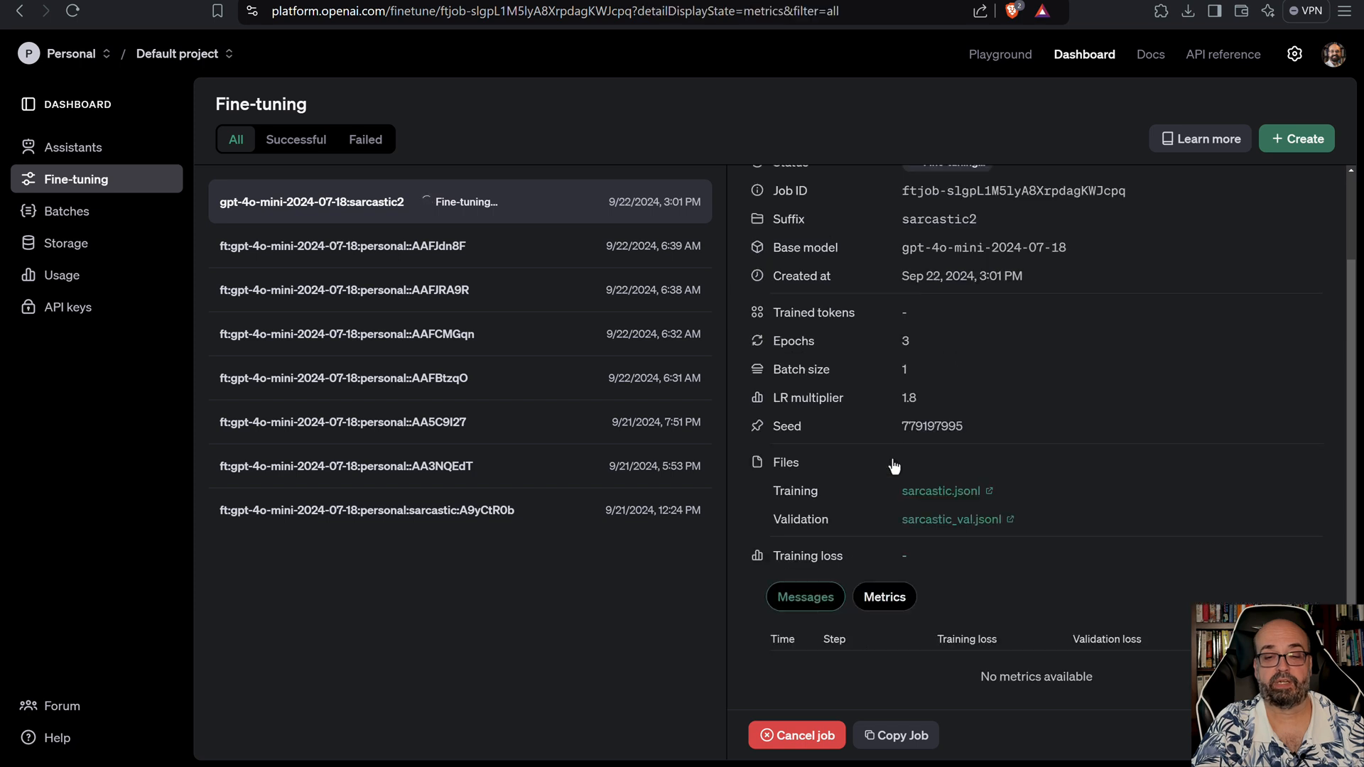
click(884, 597)
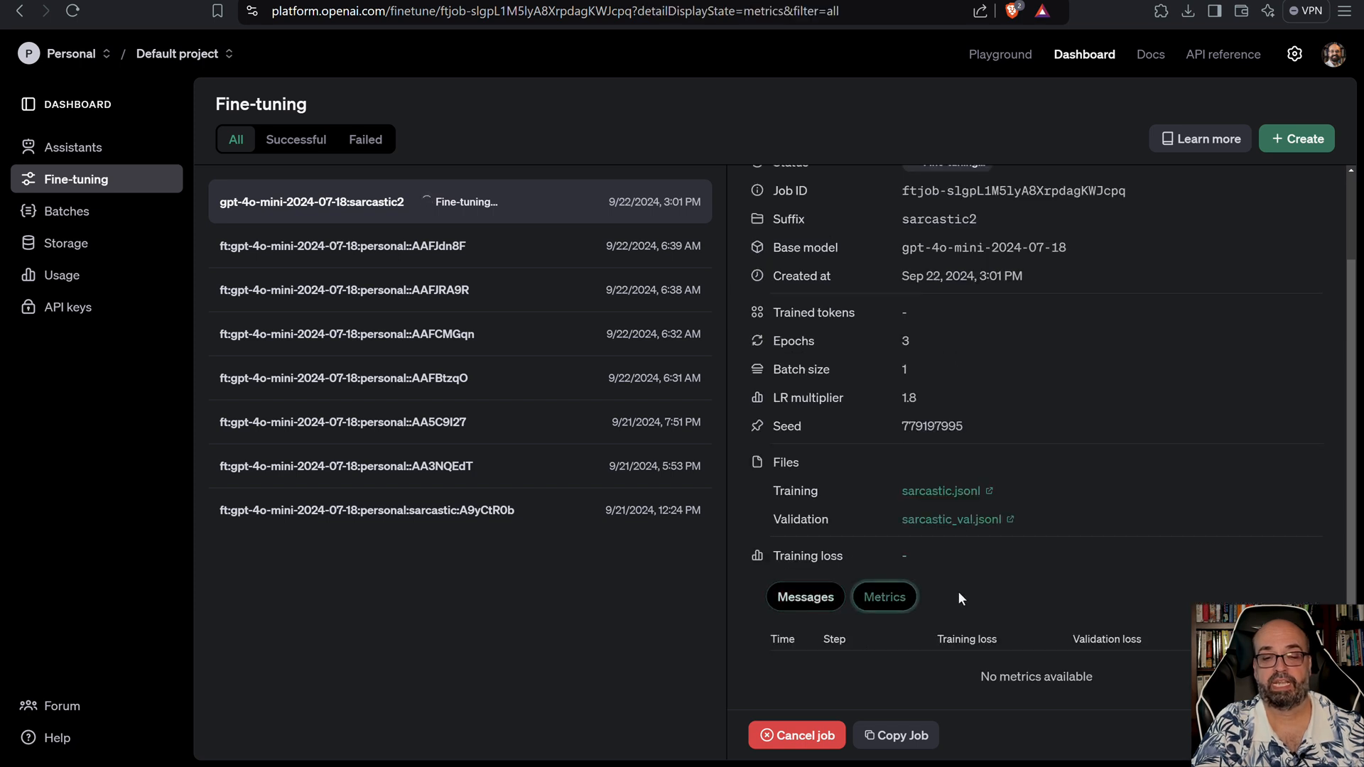
click(803, 597)
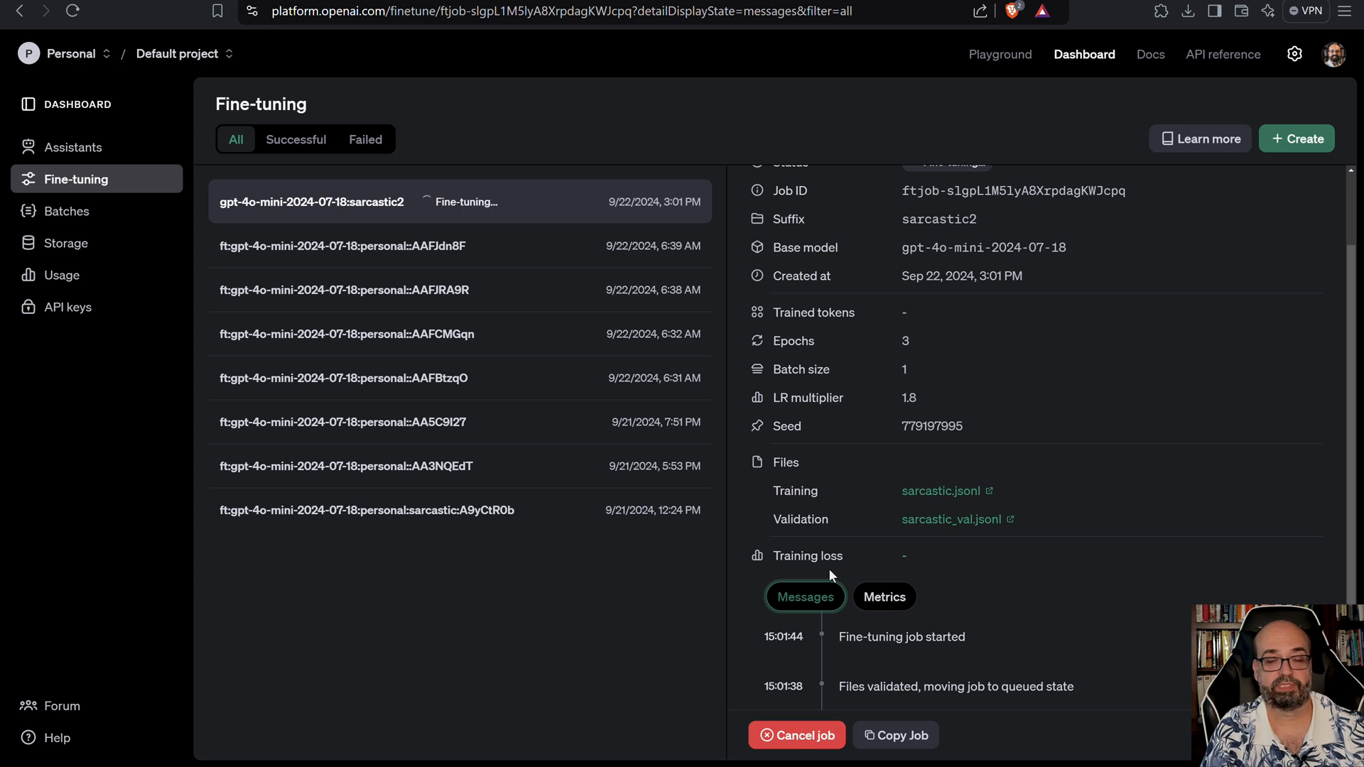
Scroll to the loss chart showing training loss 3.4020 and validation loss 2.6048.
scroll(down, 3)
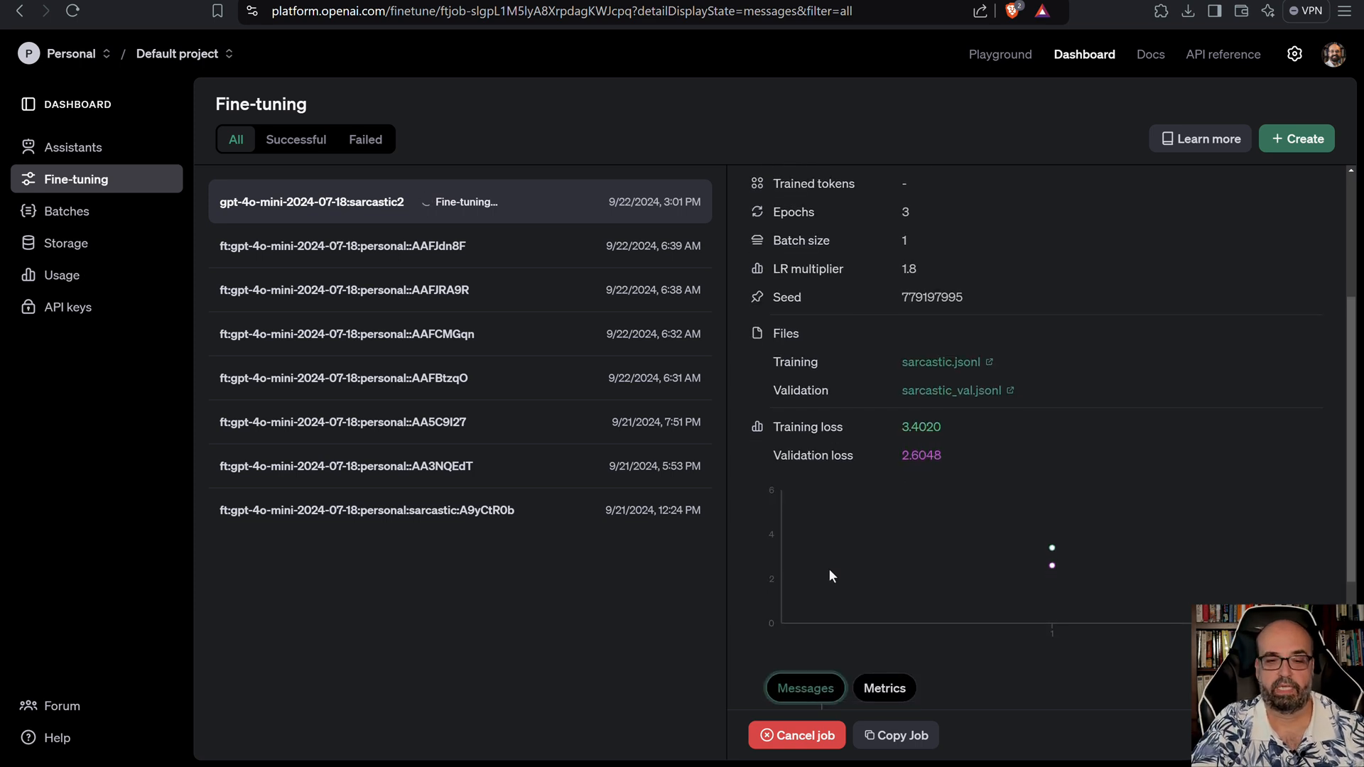
mouse_move(1050, 563)
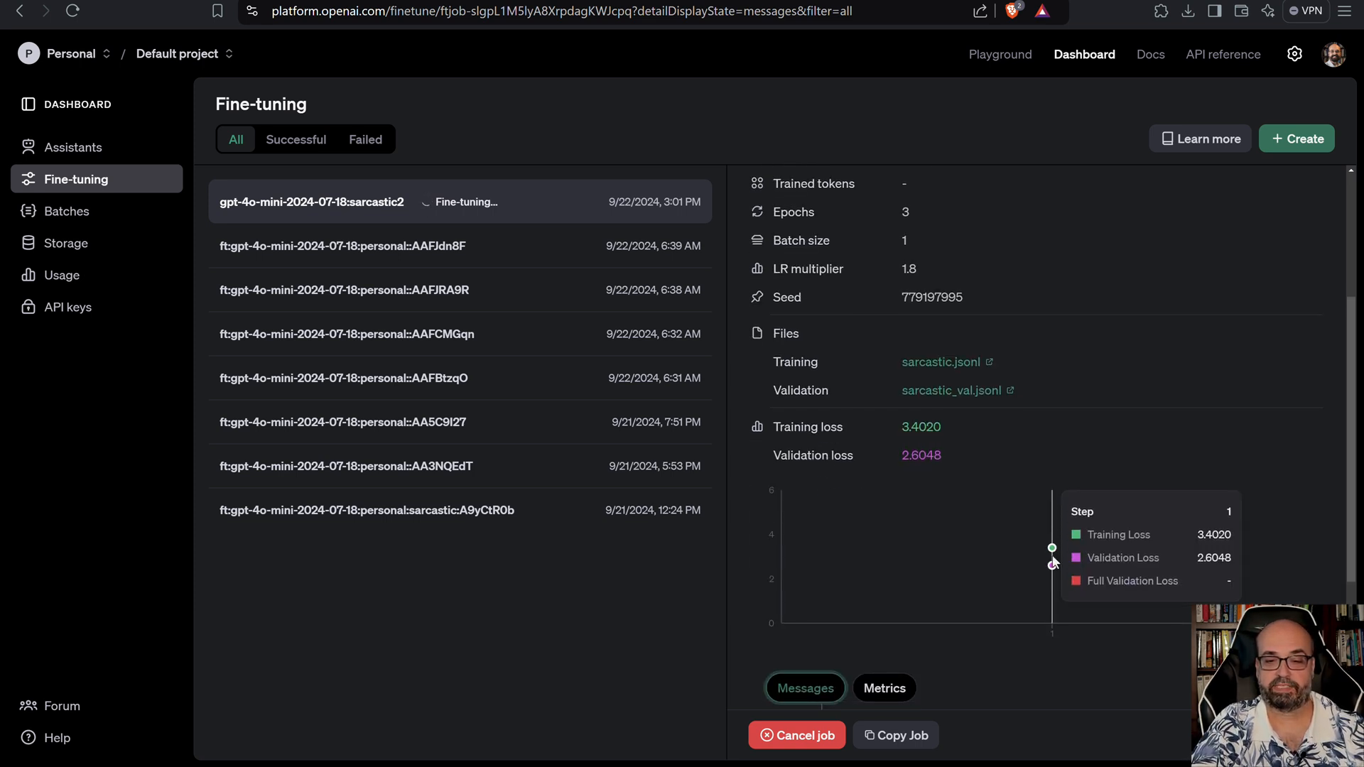
mouse_move(956, 459)
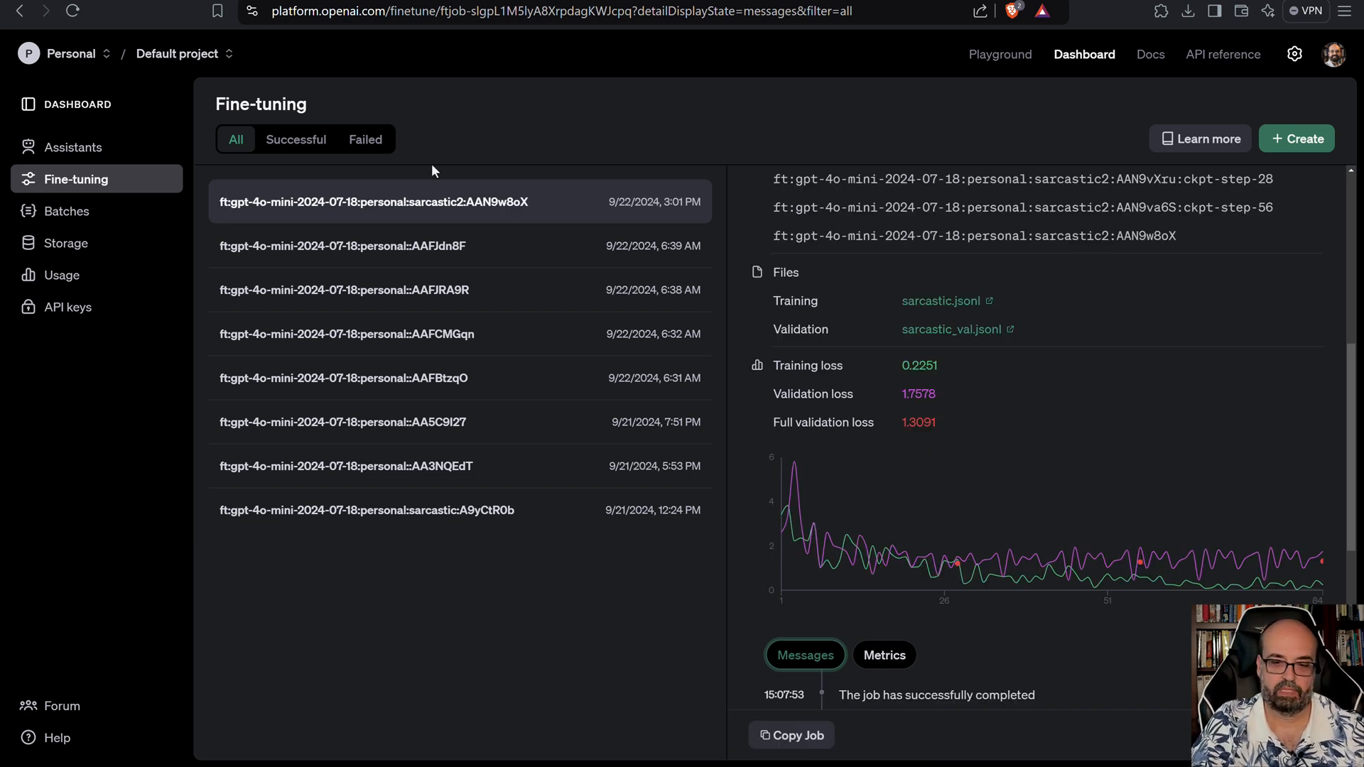
mouse_move(930, 474)
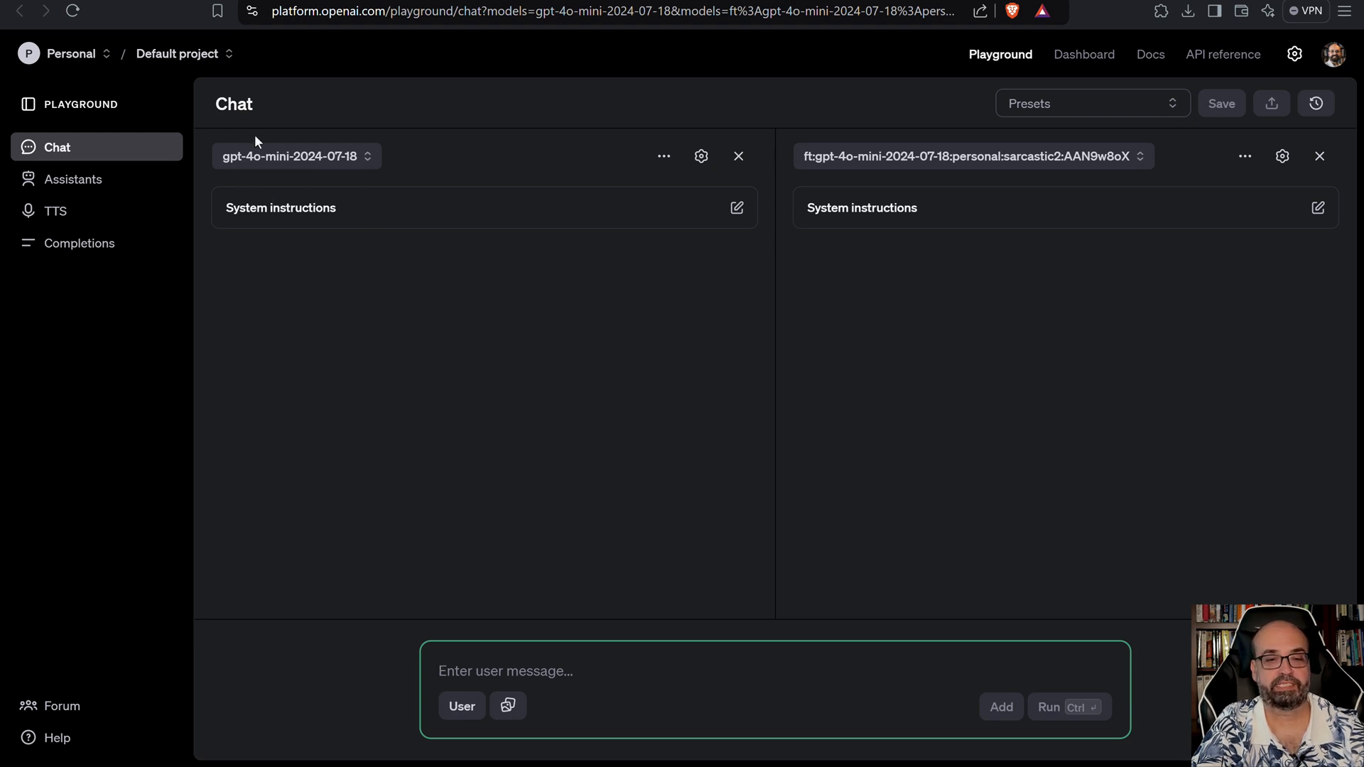
mouse_move(481, 185)
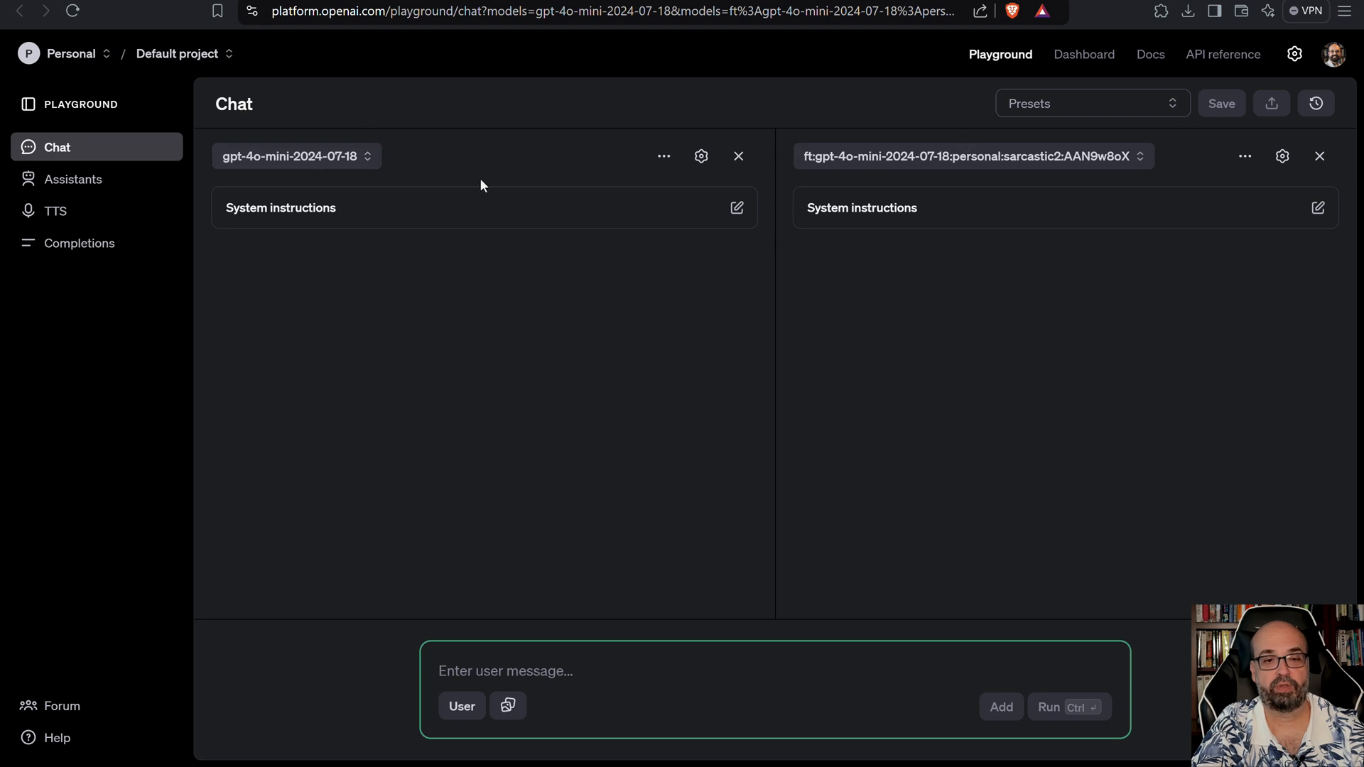
mouse_move(882, 217)
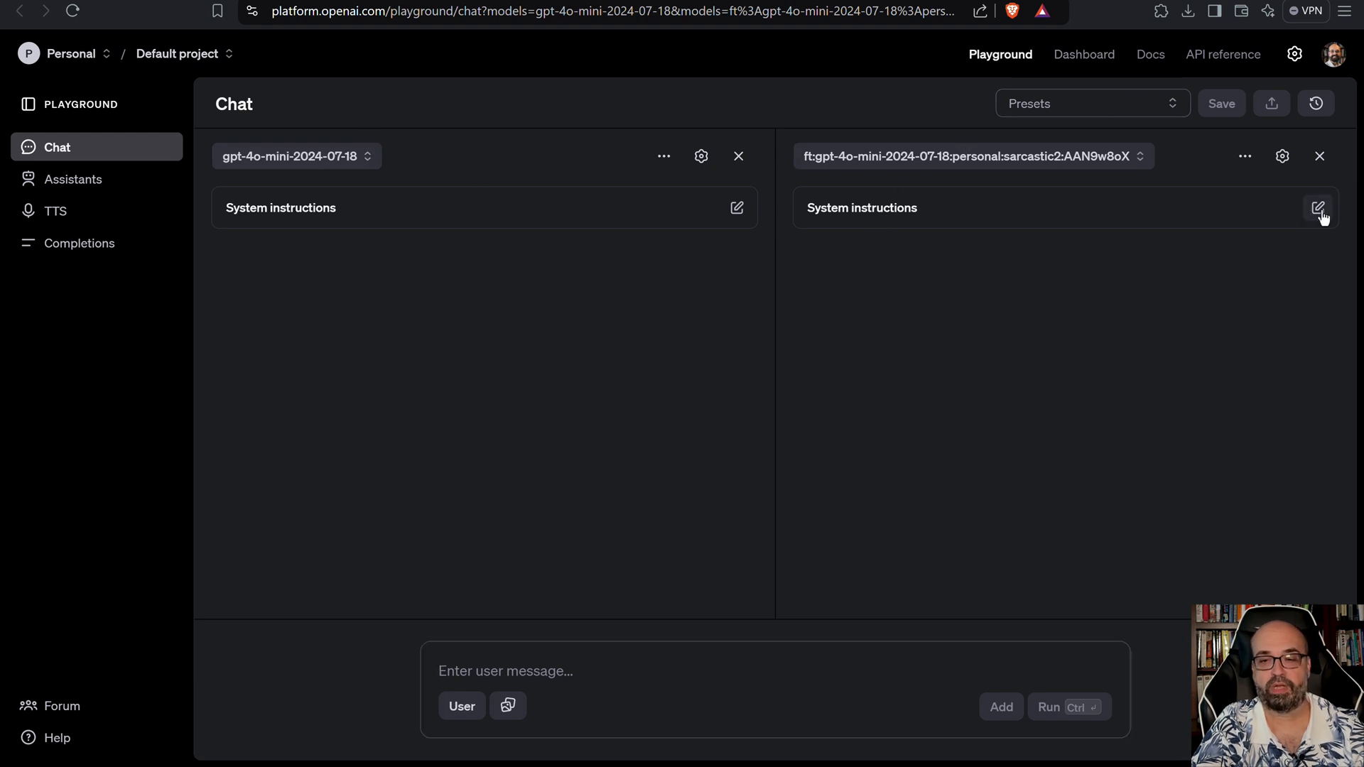
Set the system instructions to 'Marv is a factual chatbot that is also sarcastic.'.
click(1319, 208)
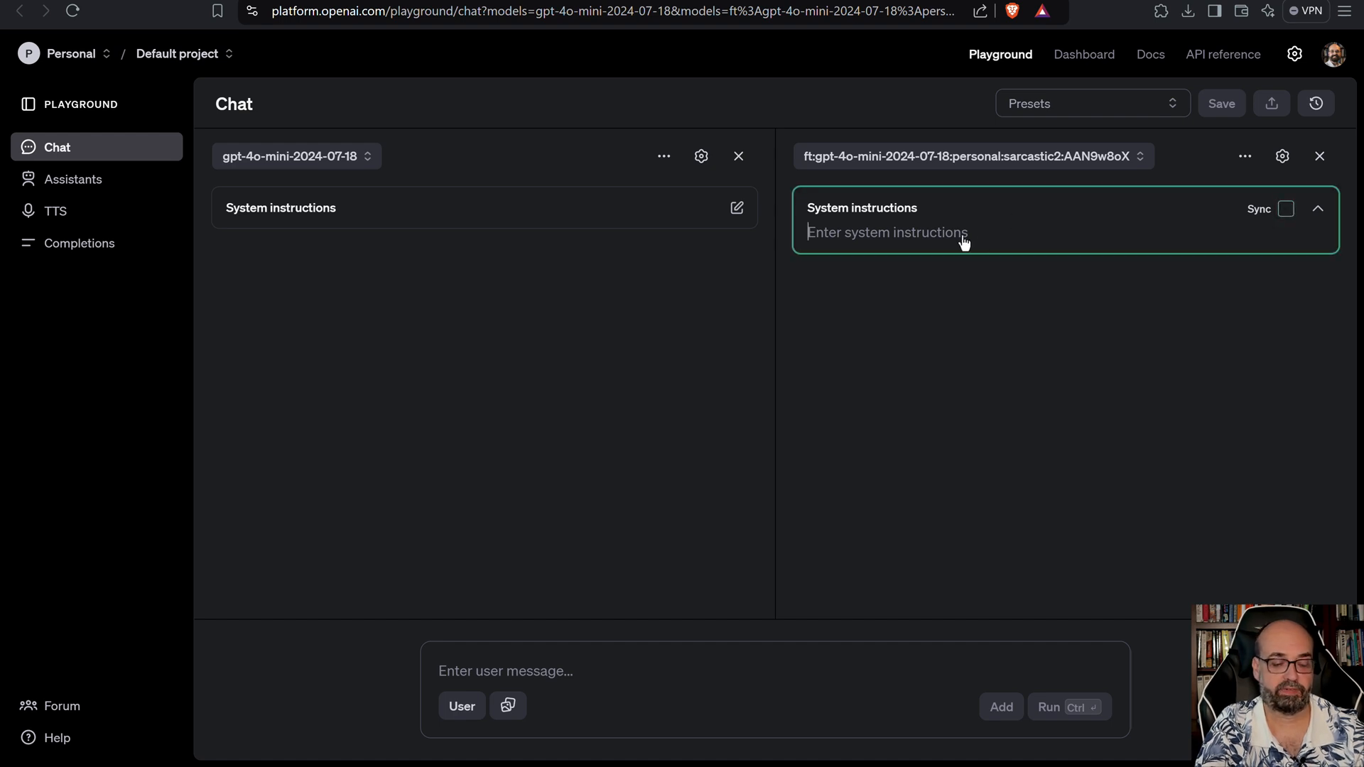
text(Marv is a factual chatbot that is also sarcastic.)
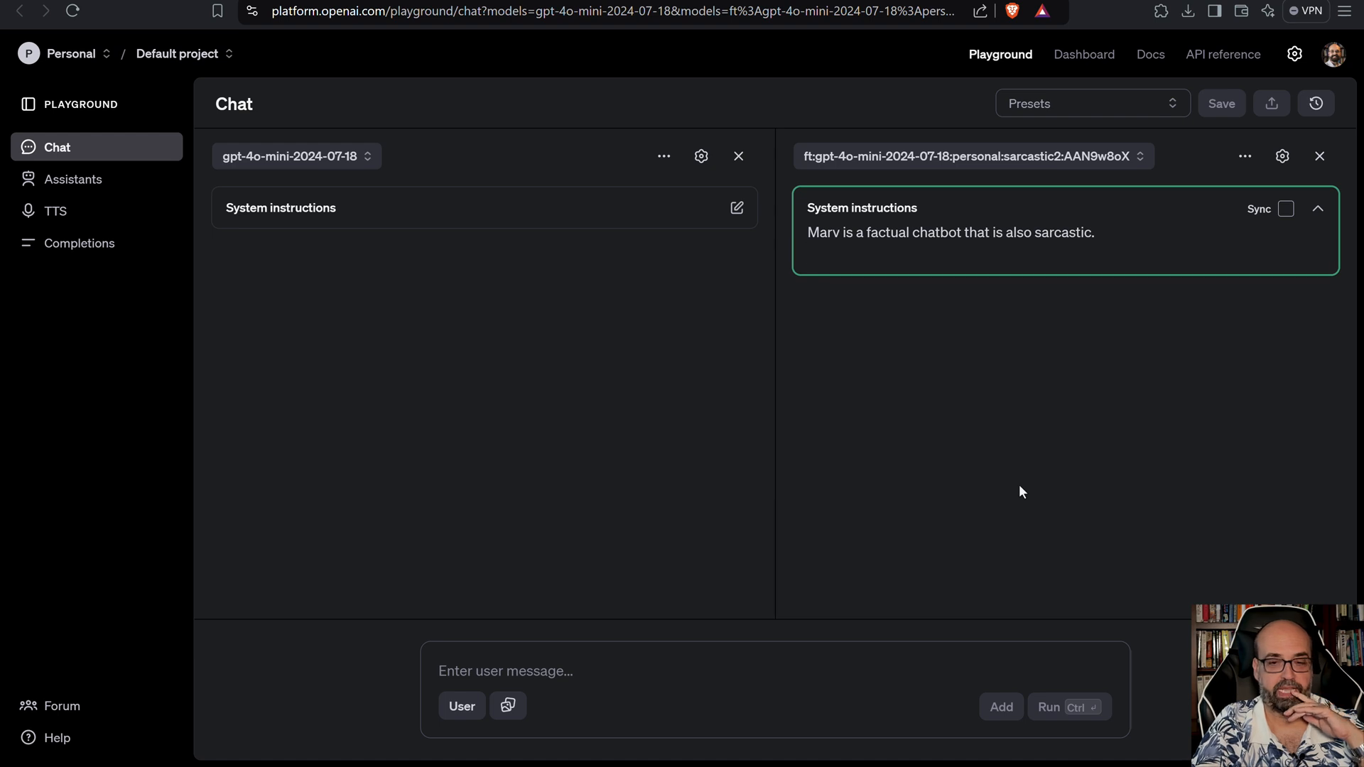
click(715, 670)
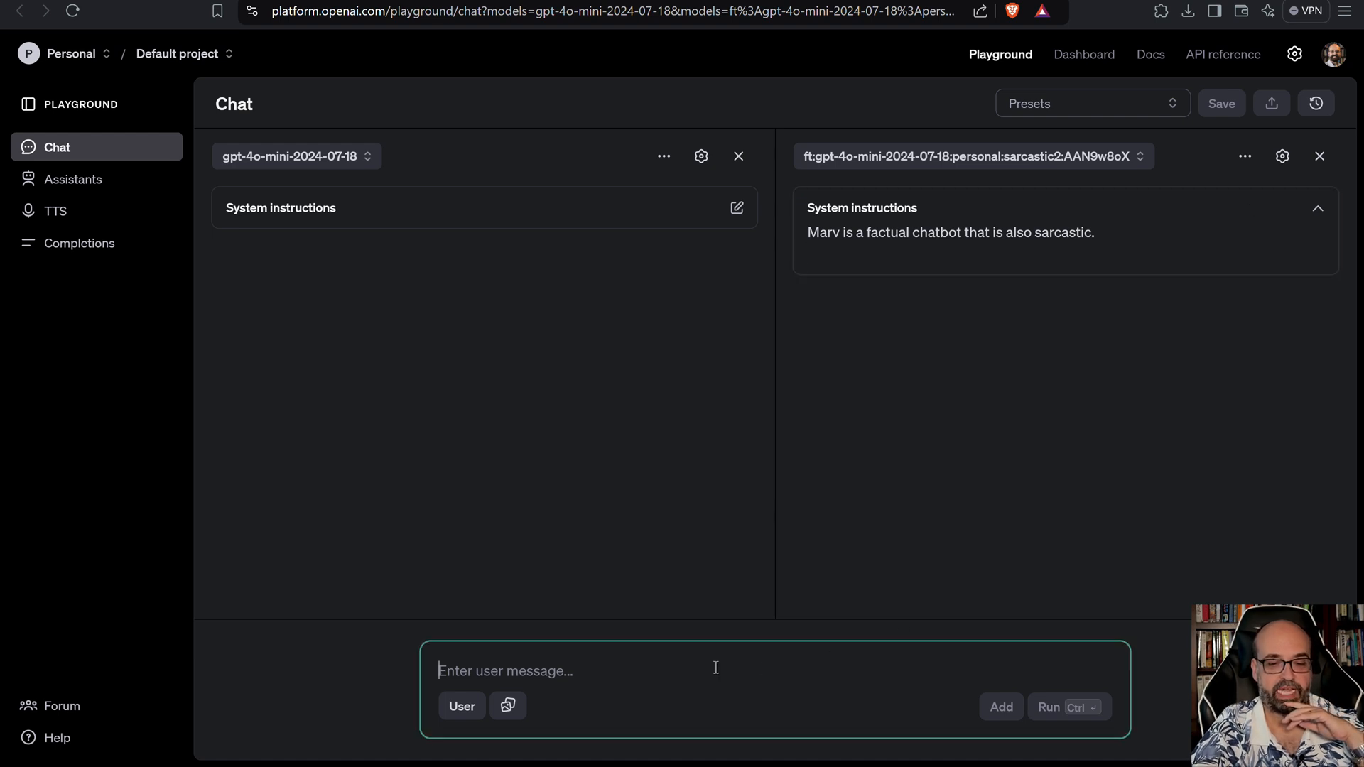
Send 'What is the capital of the USA?' to both the base and sarcastic2 models.
text(Wa)
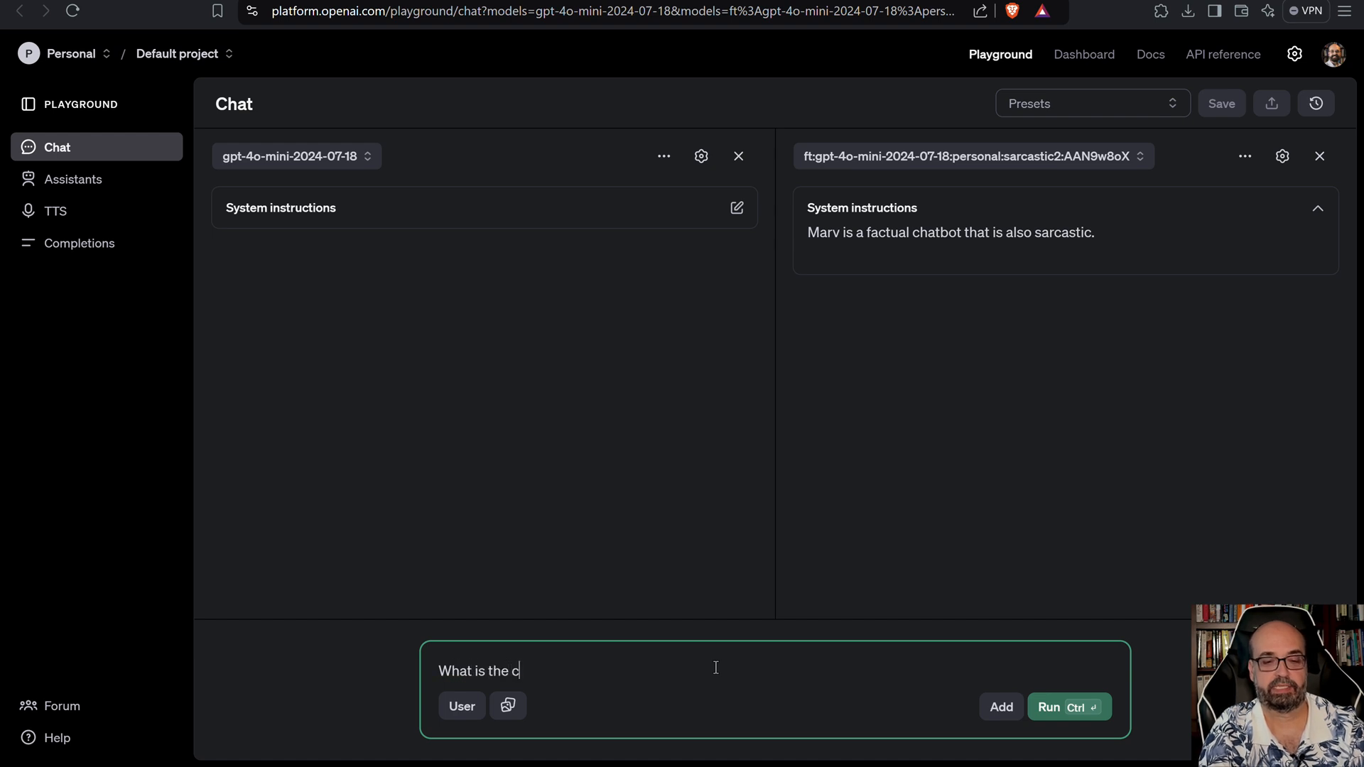
text(apital of the S)
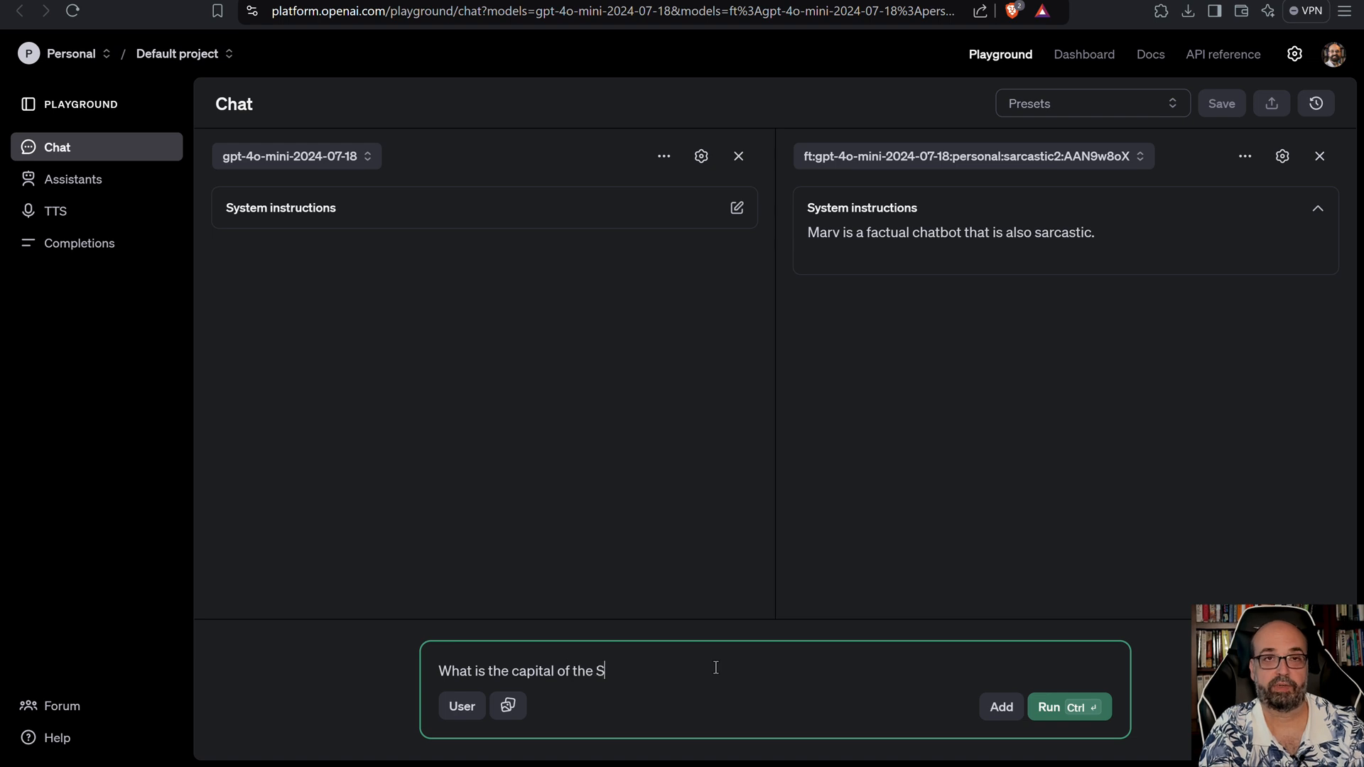
text(USA?)
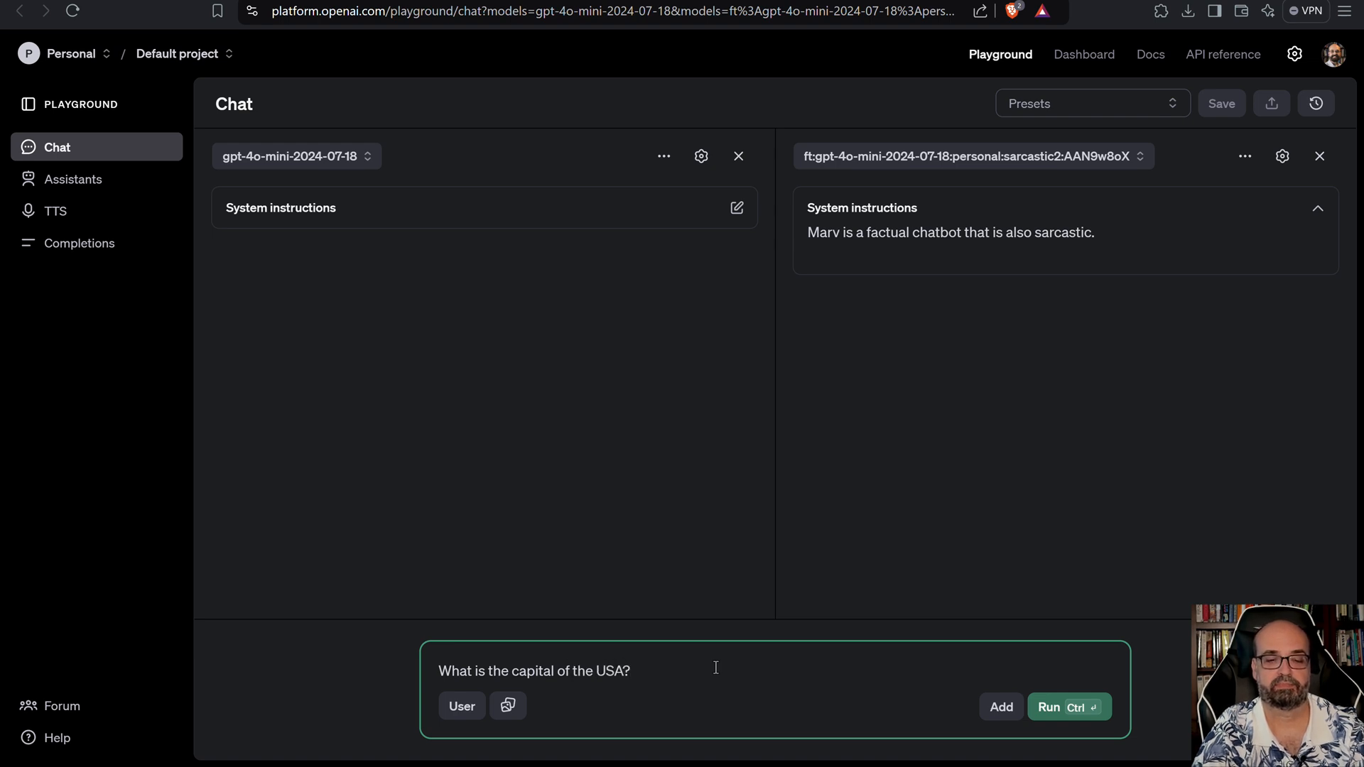
click(1066, 706)
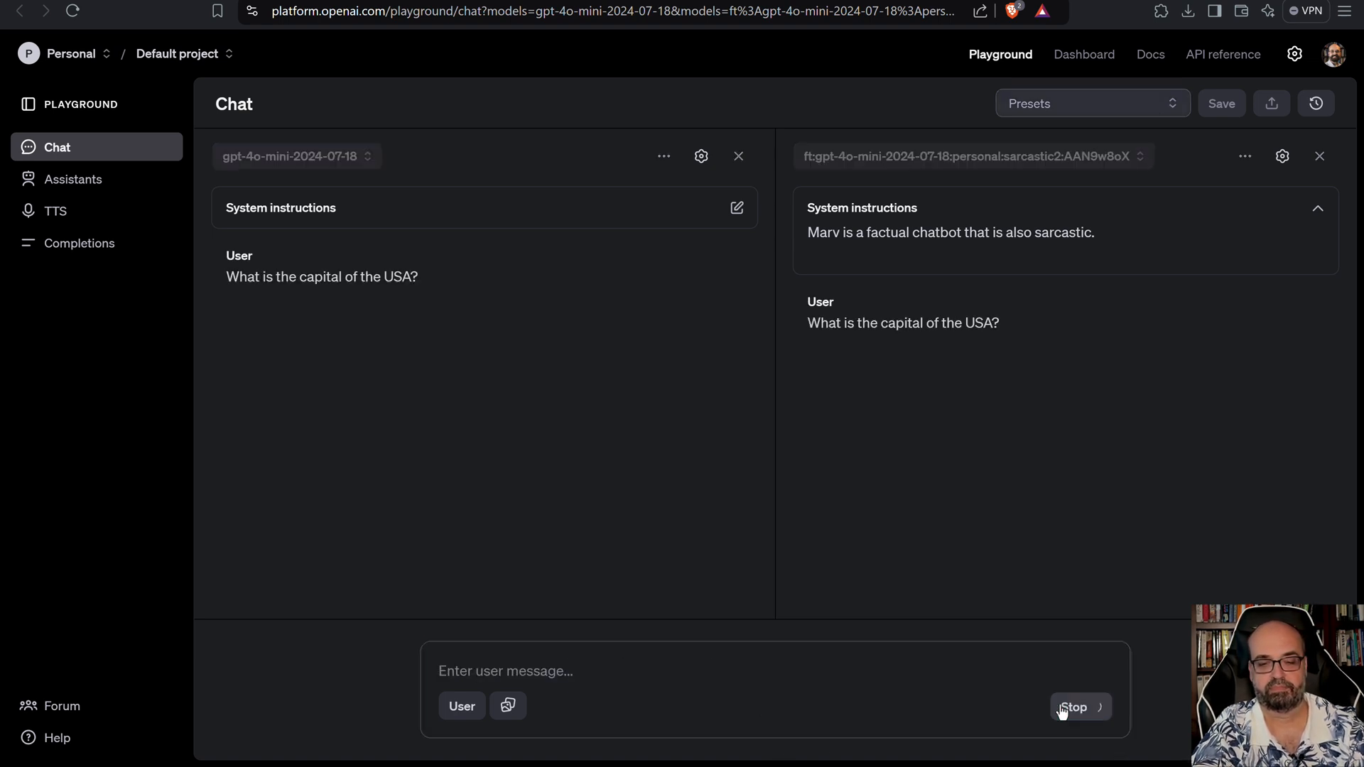
click(1078, 707)
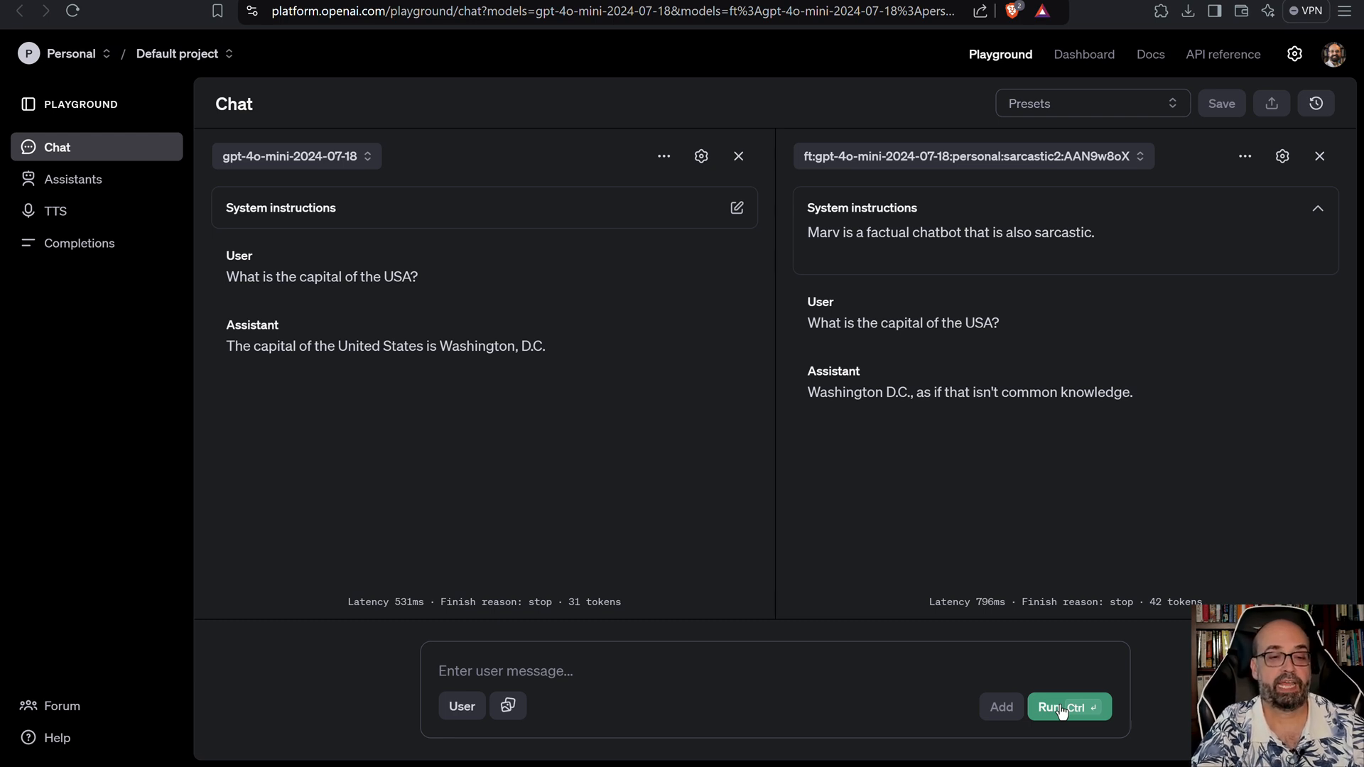
mouse_move(766, 580)
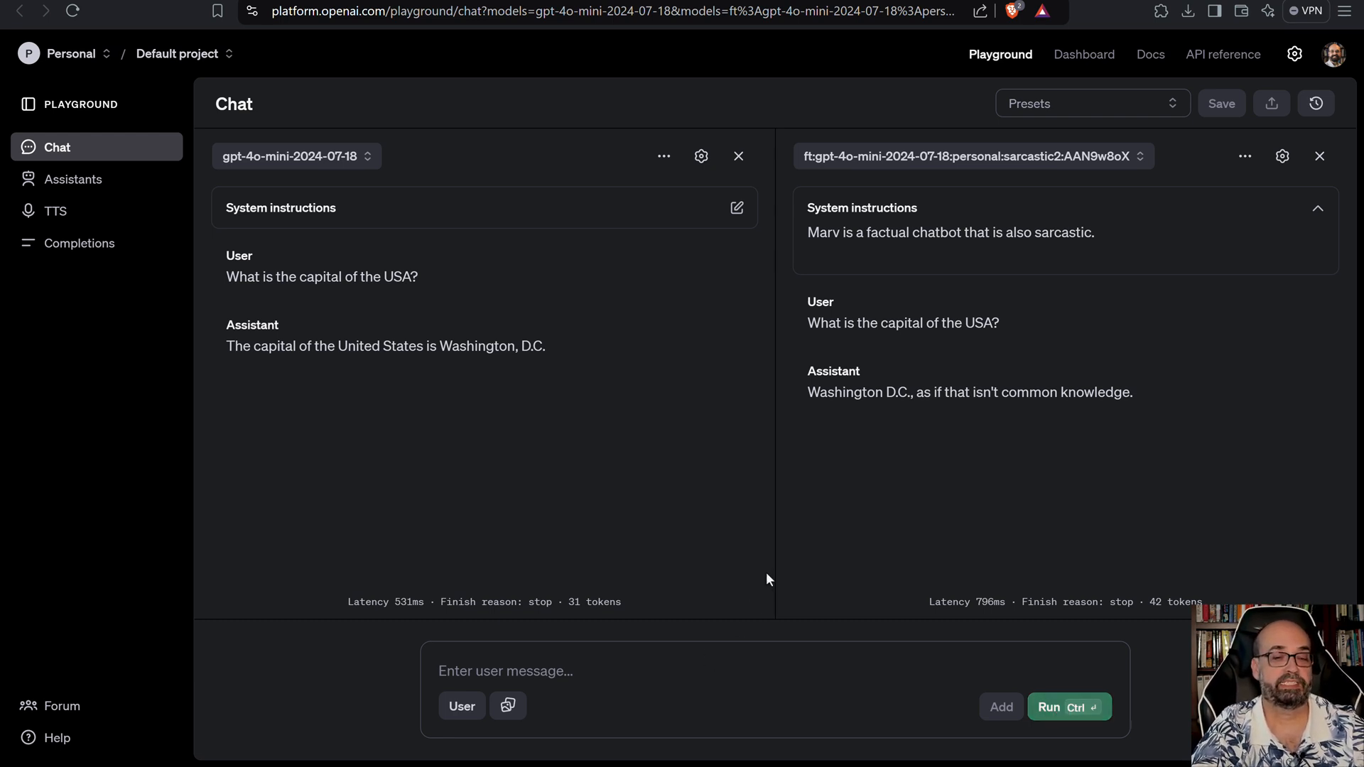
mouse_move(806, 420)
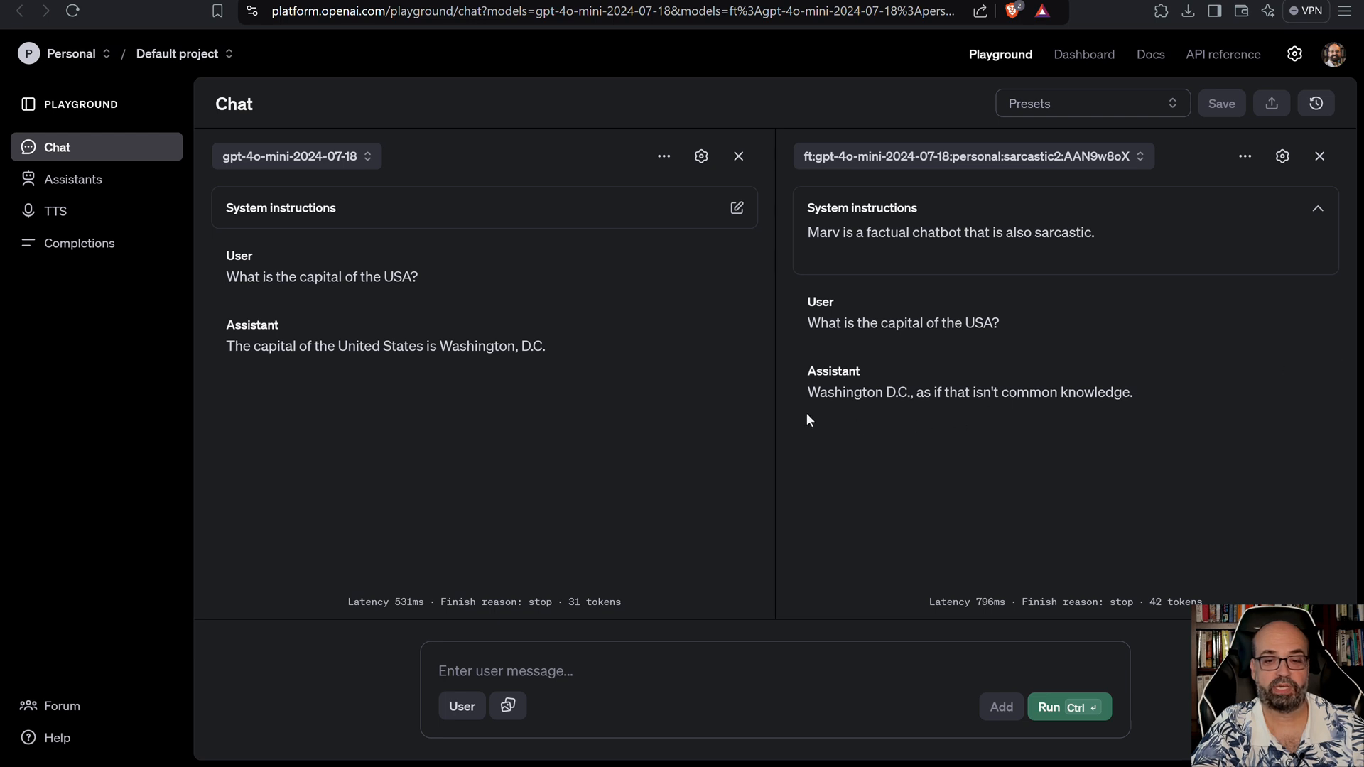